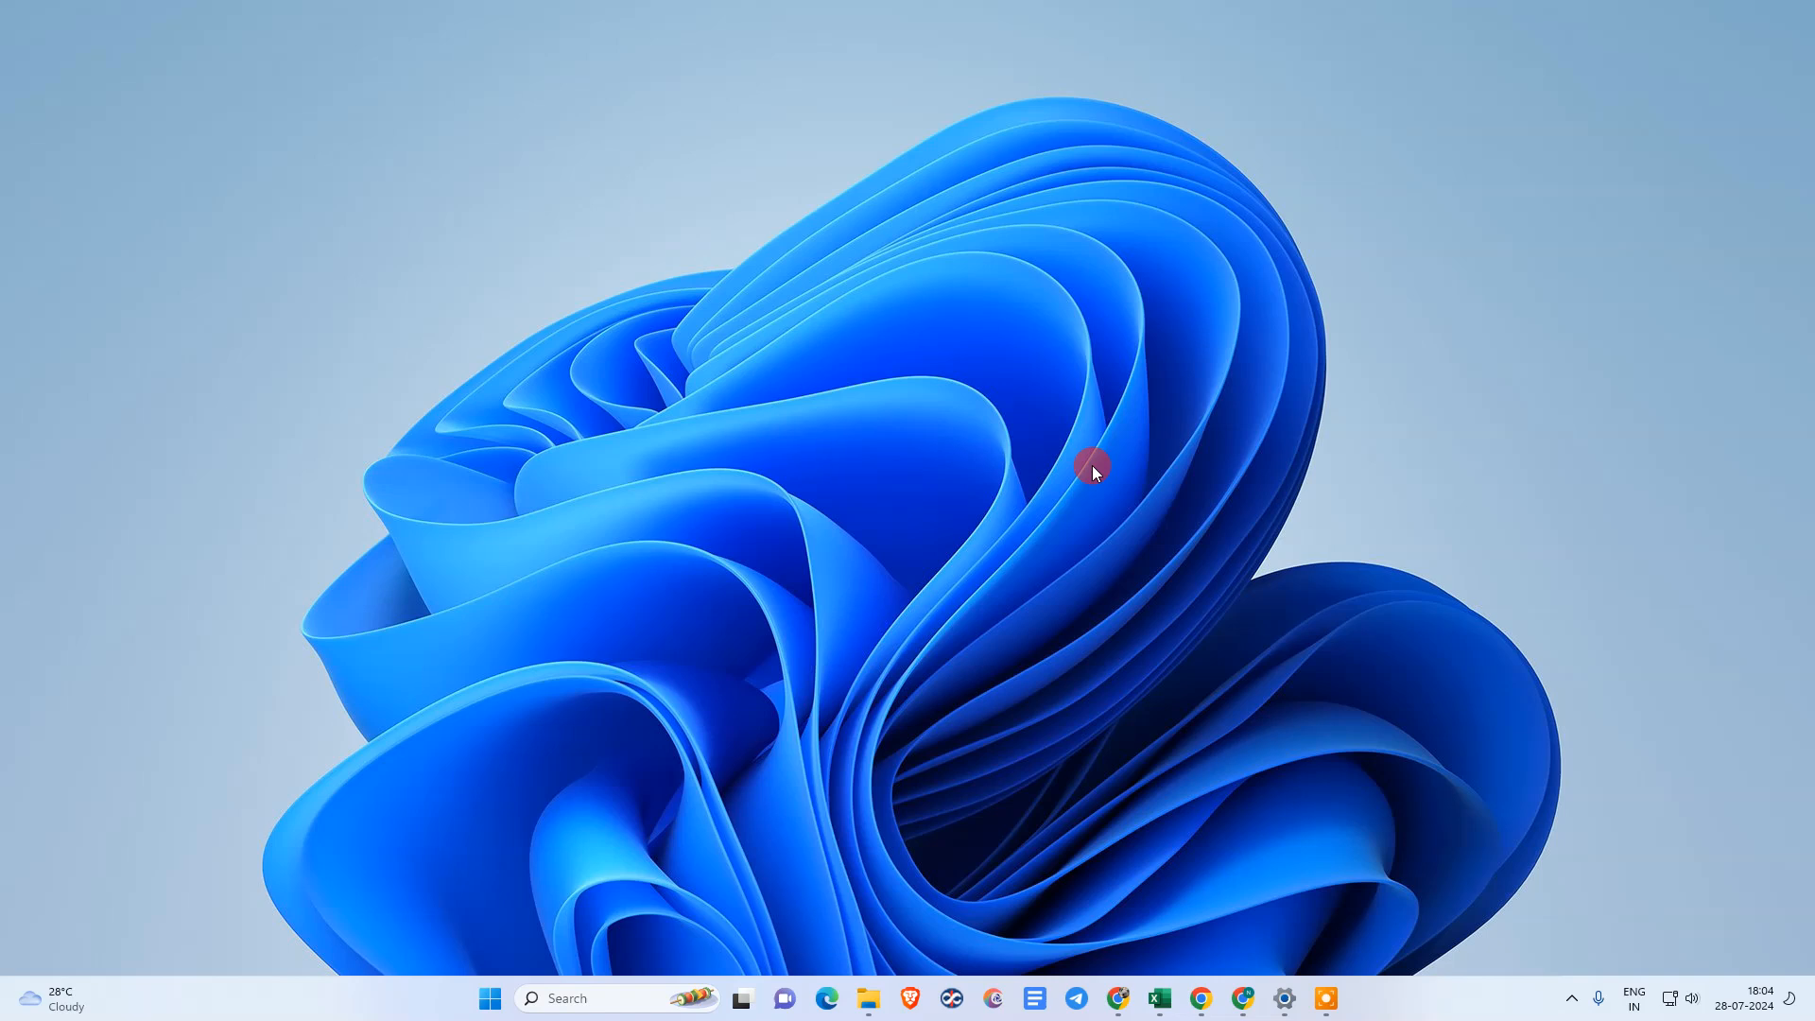
pyautogui.moveTo(888, 348)
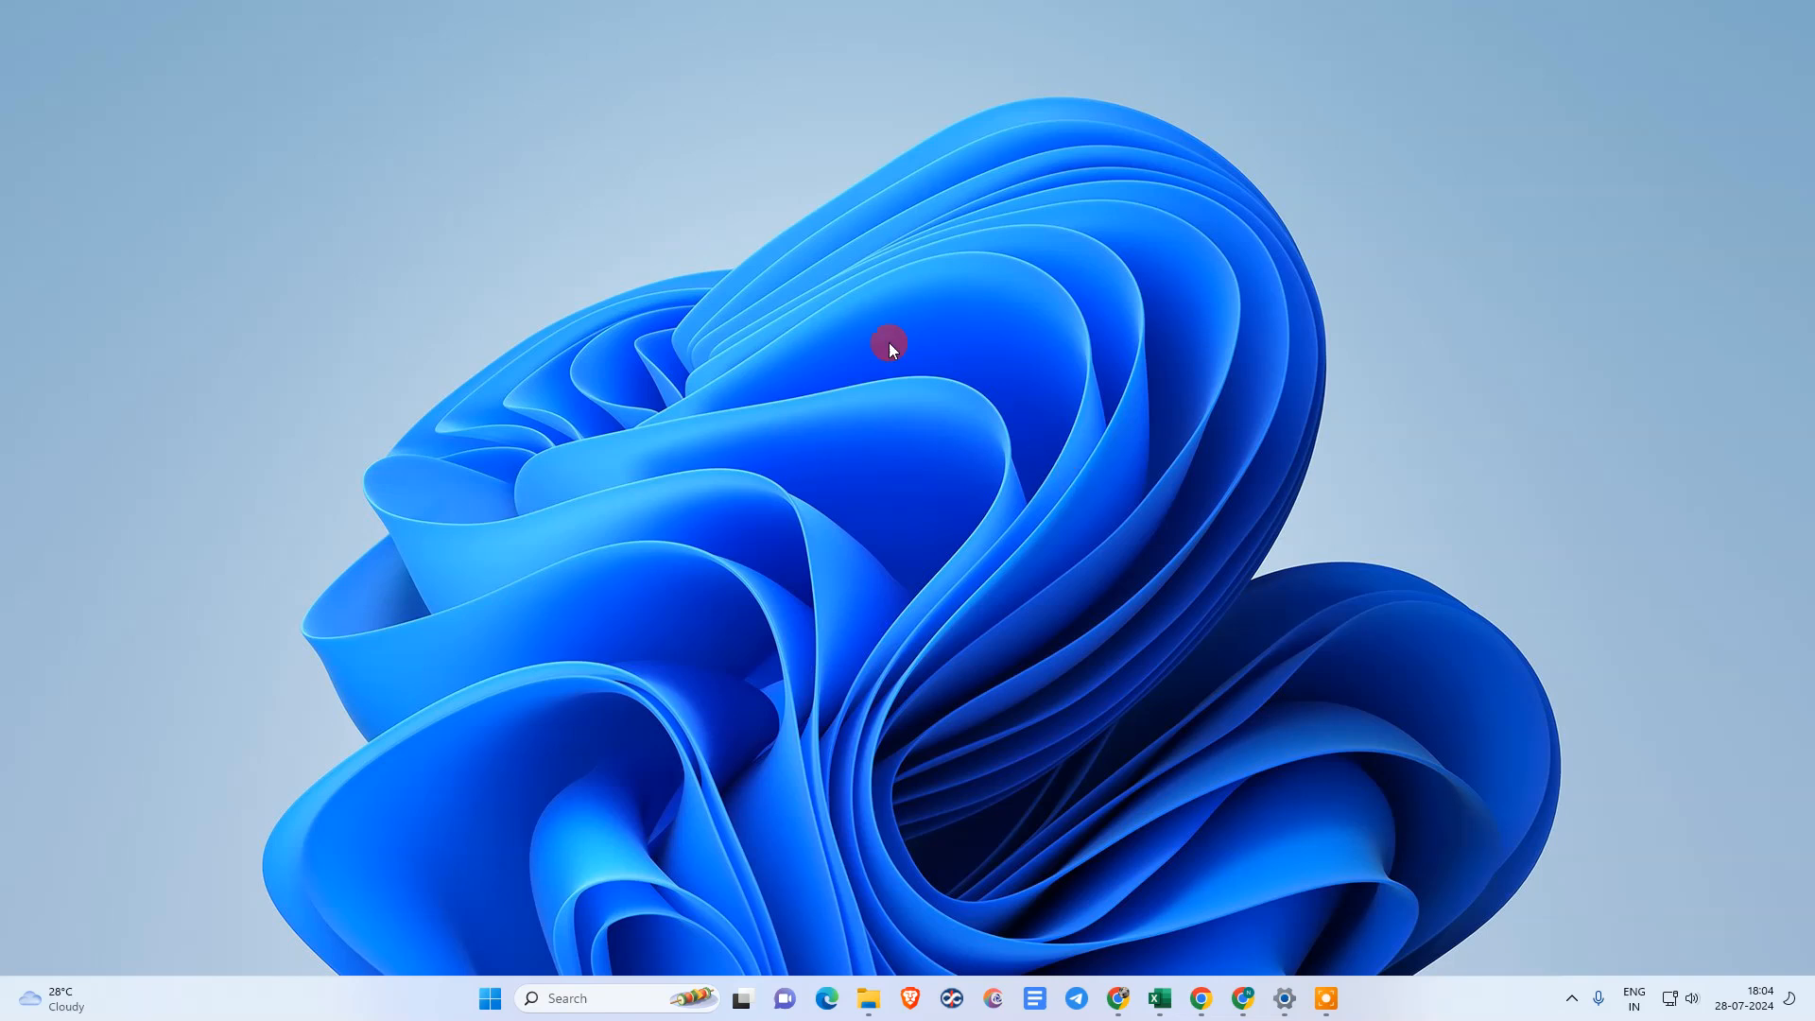
pyautogui.moveTo(856, 287)
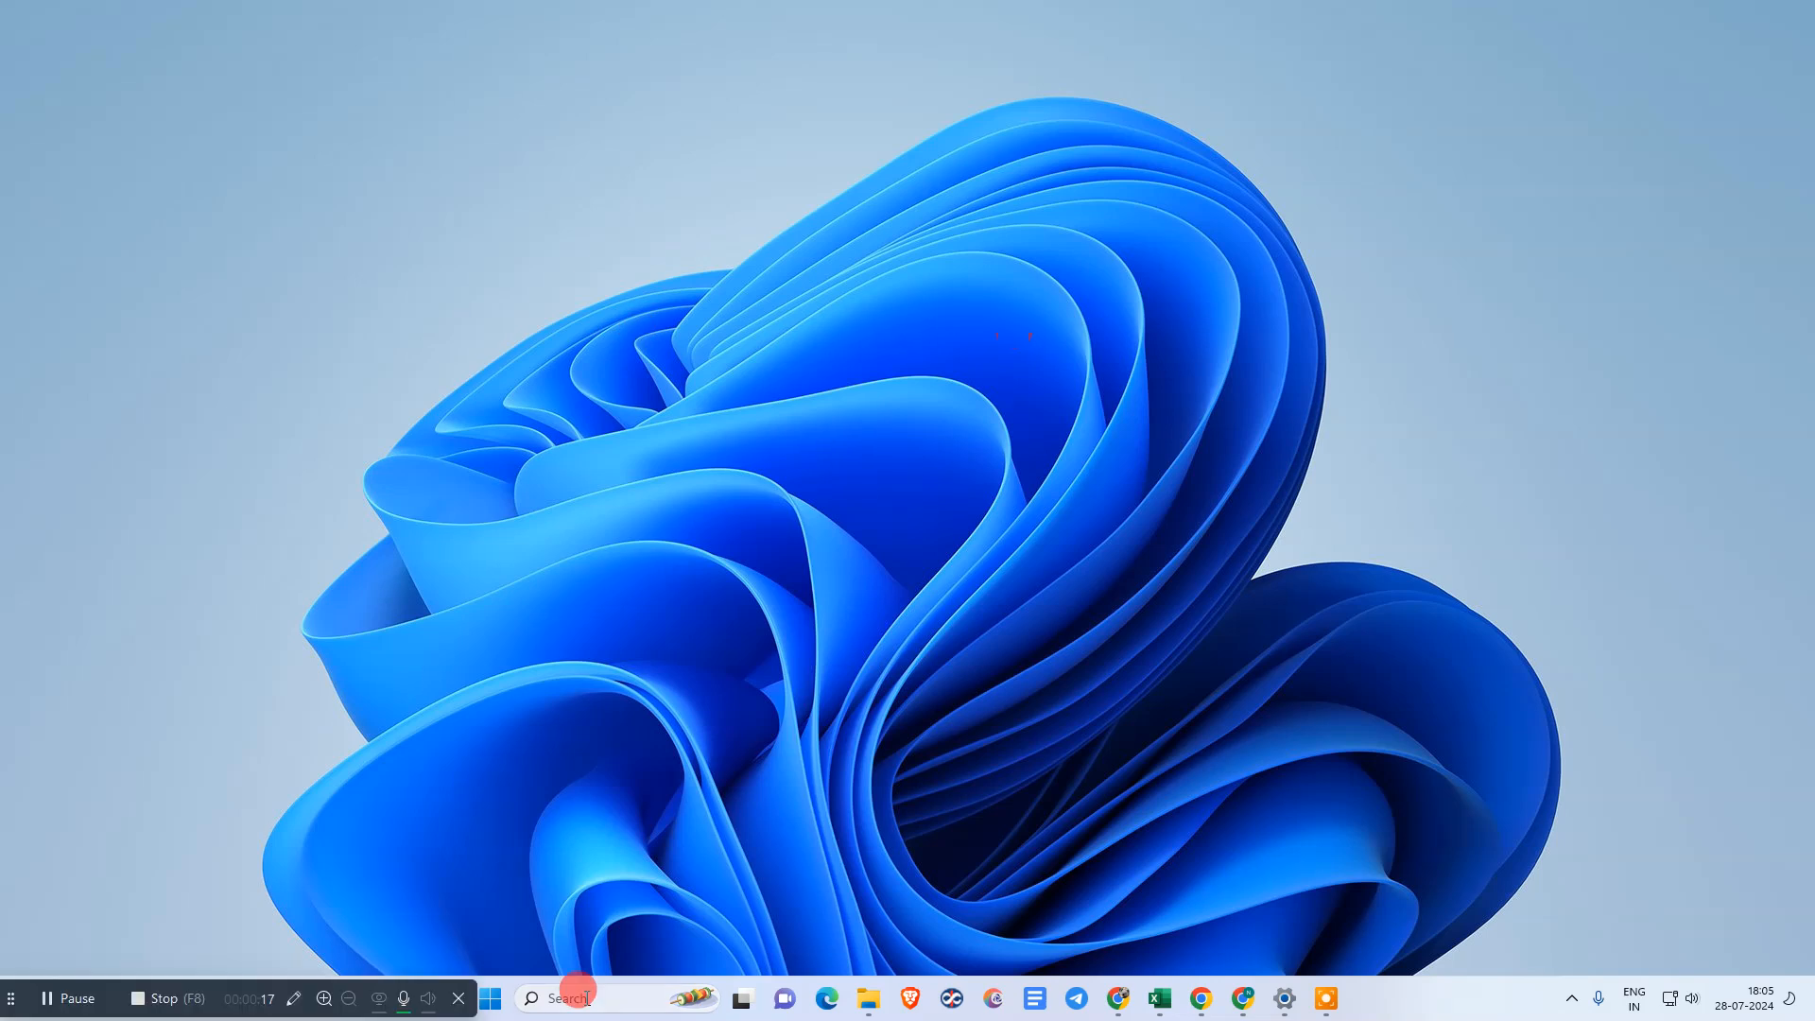
# Search Windows for 'seeting' so the Settings app appears as best match
pyautogui.click(584, 998)
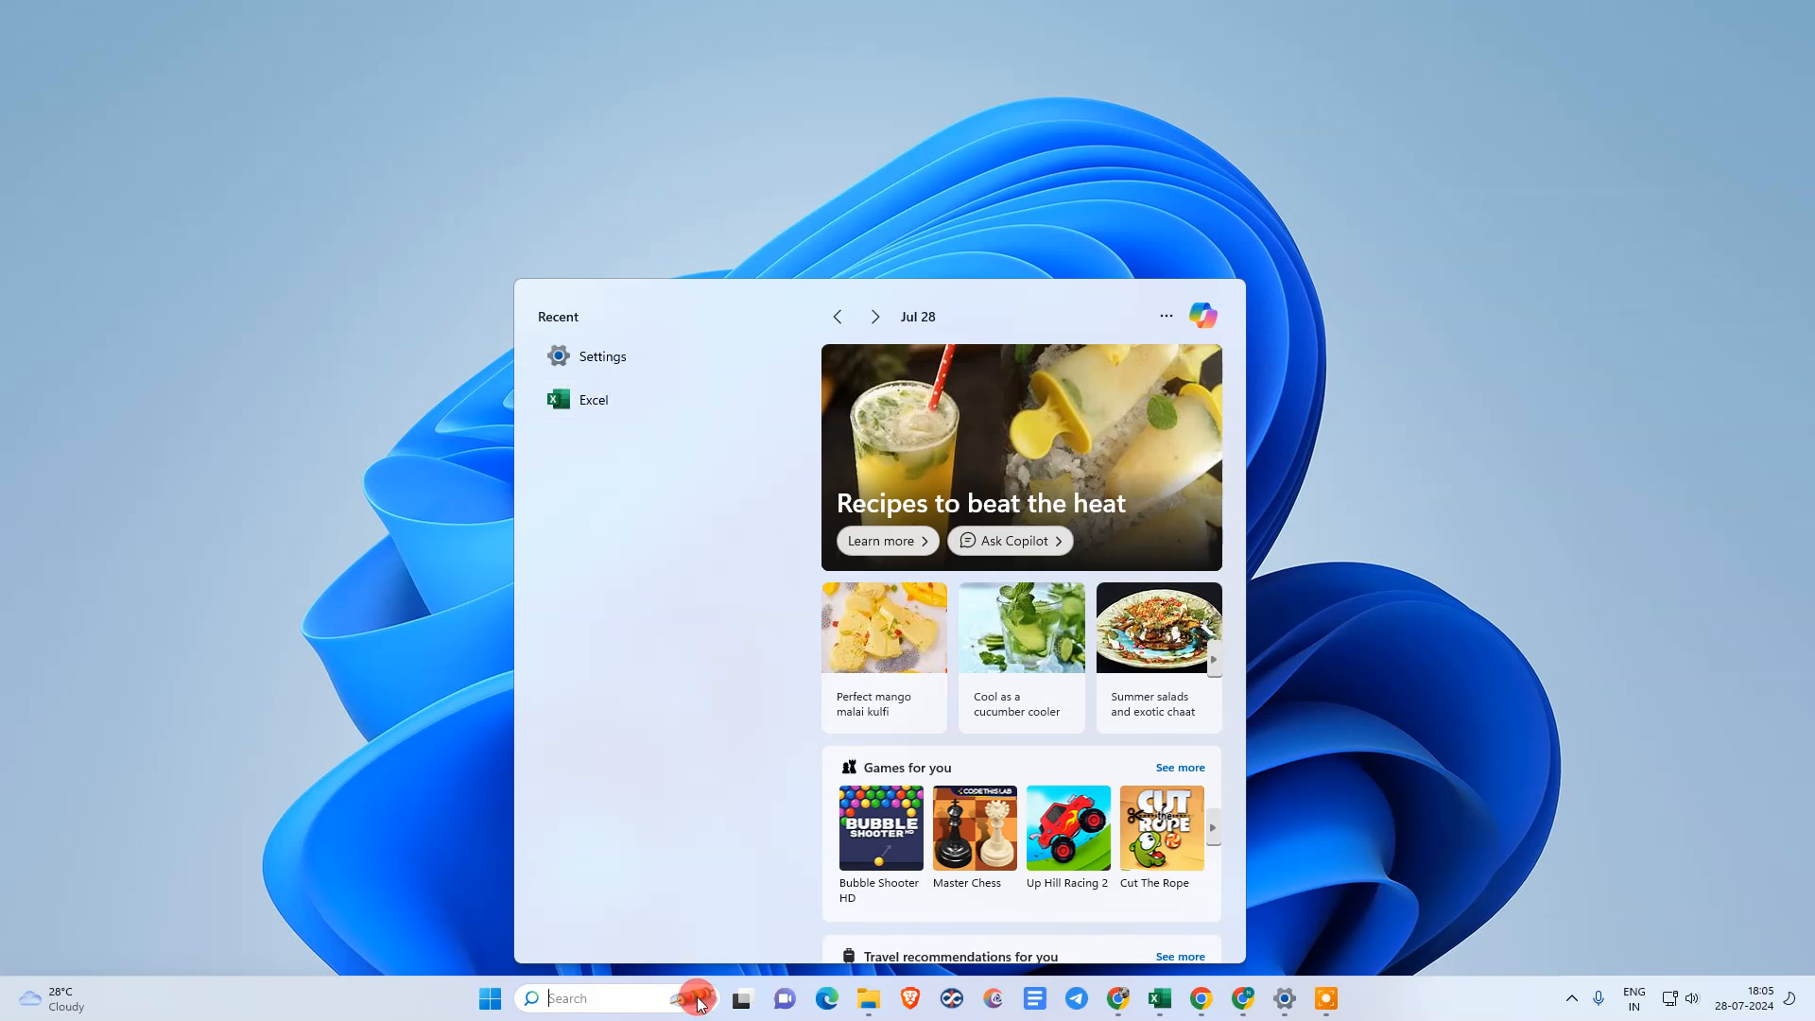
pyautogui.write('seeting')
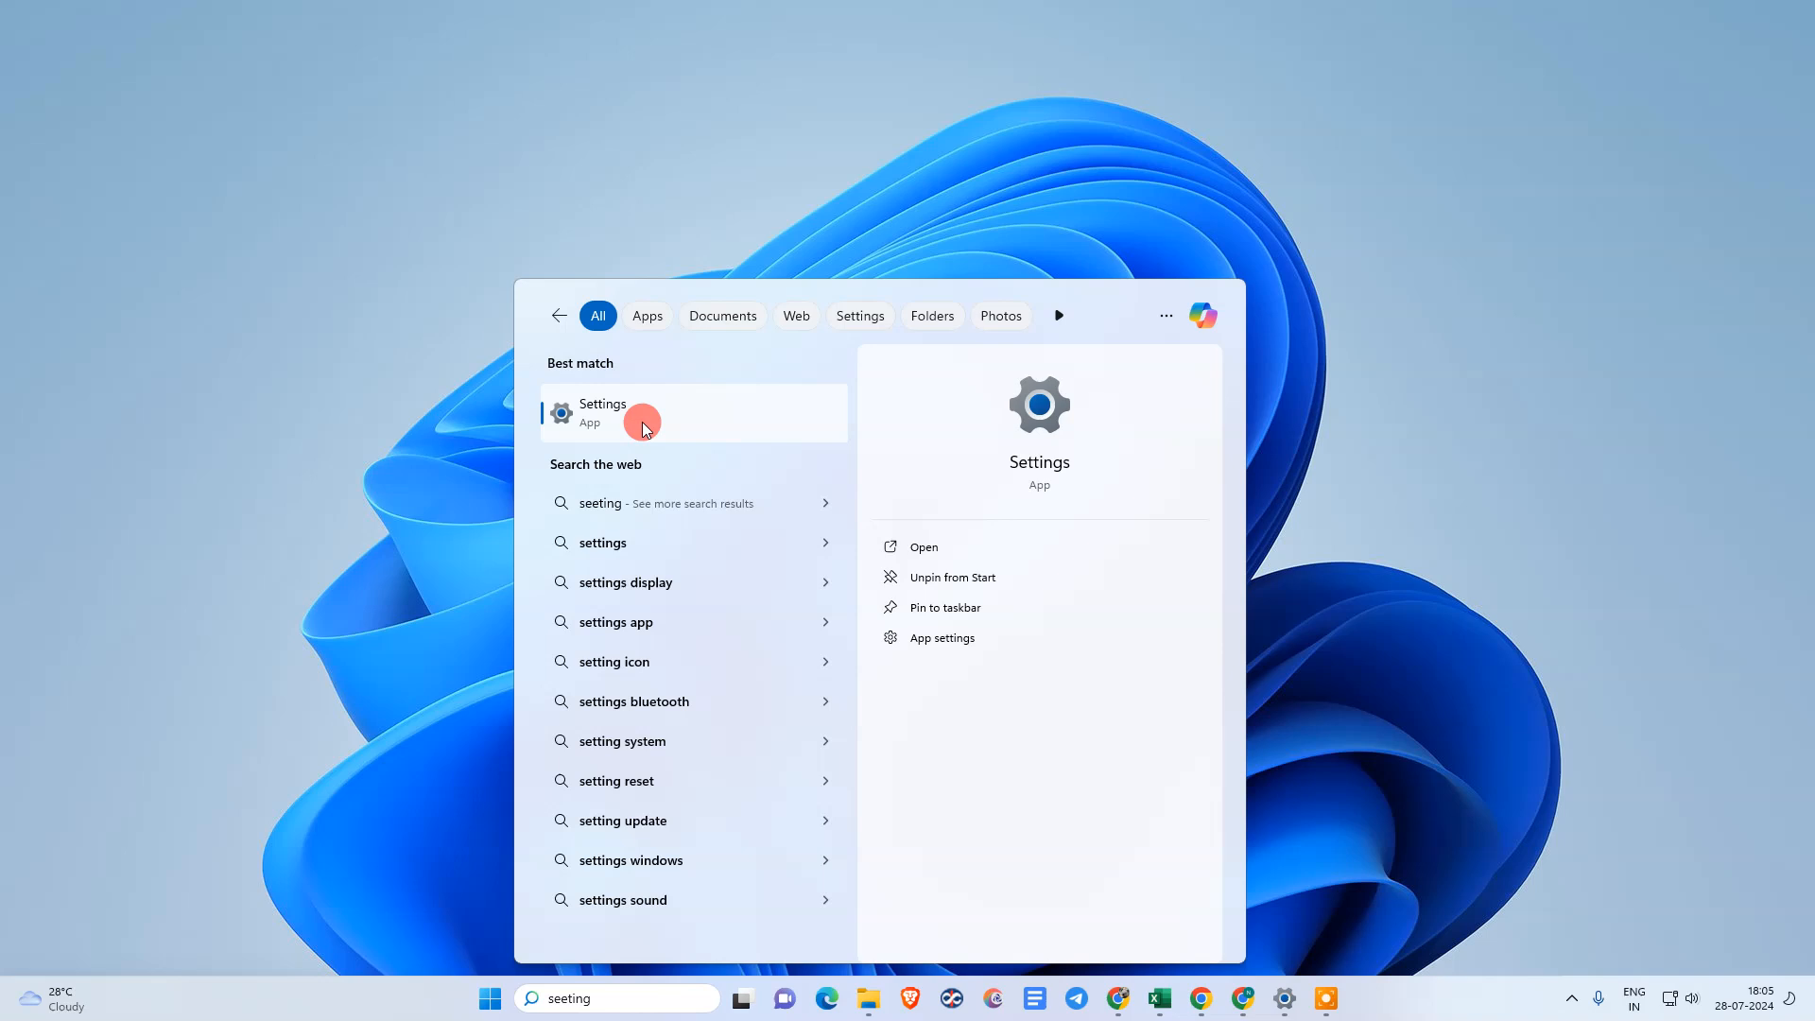
# Launch Settings and navigate via System to the Accounts page
pyautogui.click(601, 412)
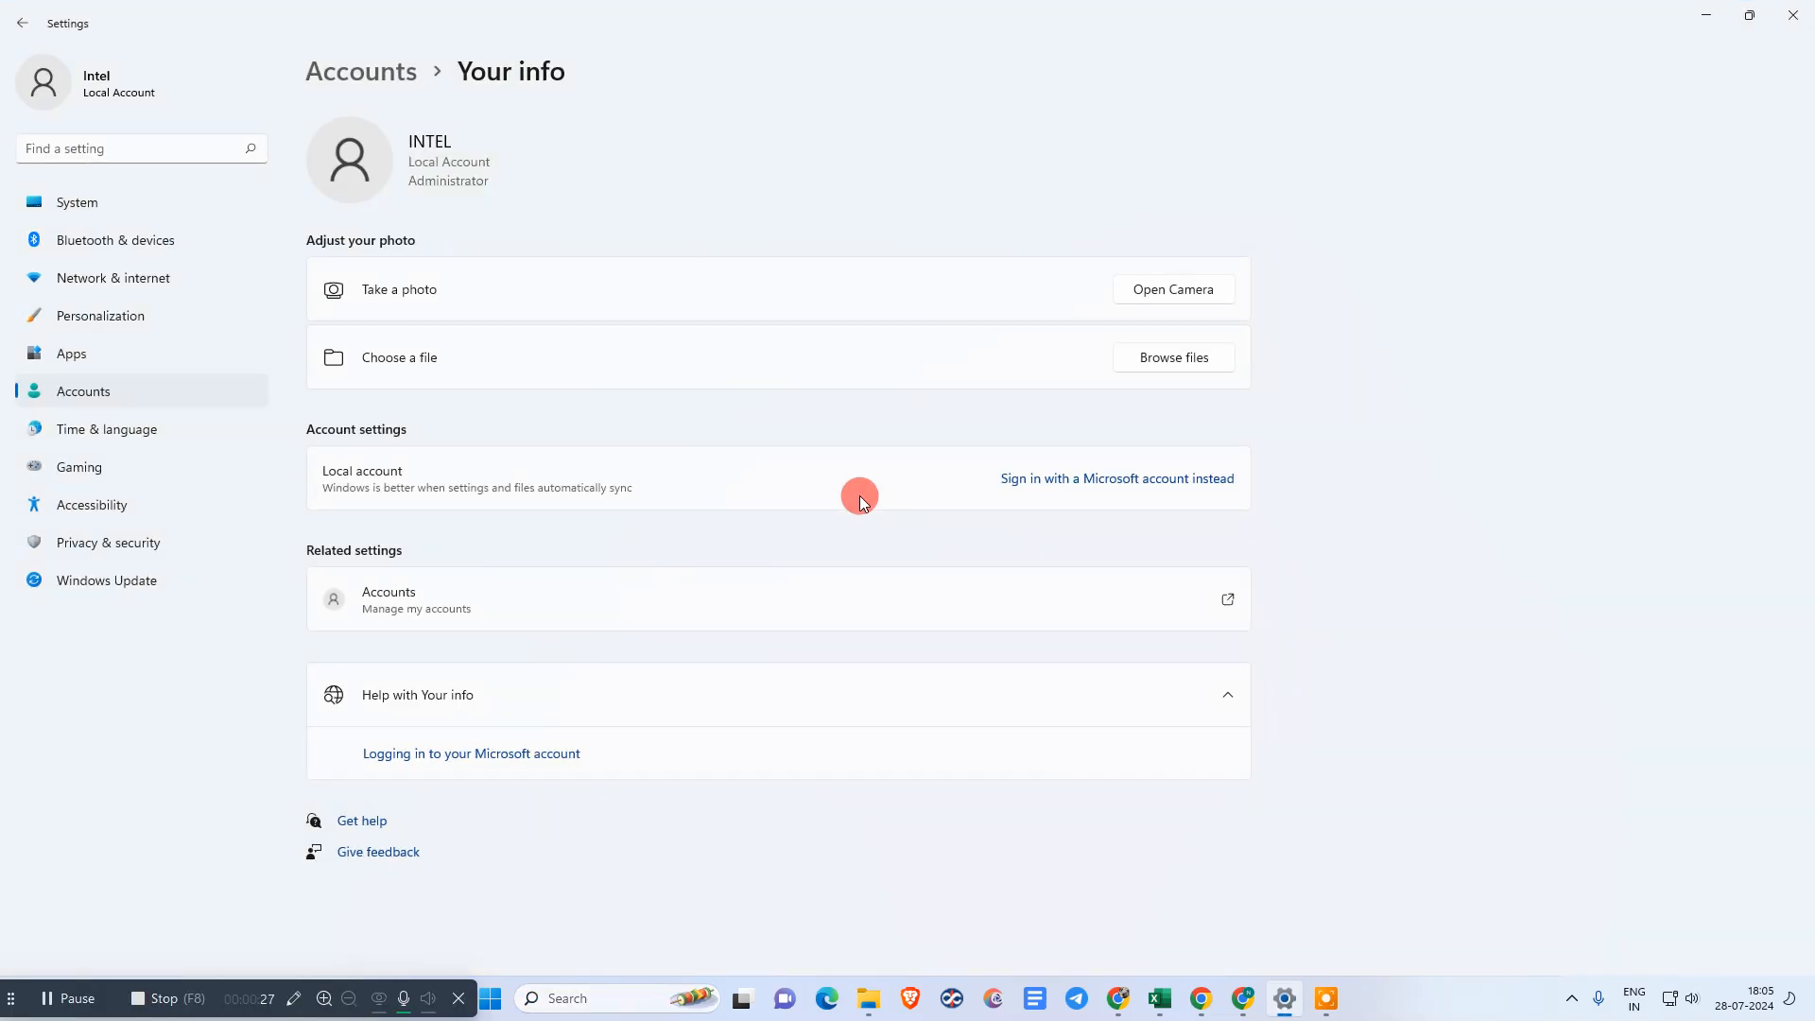
pyautogui.click(75, 202)
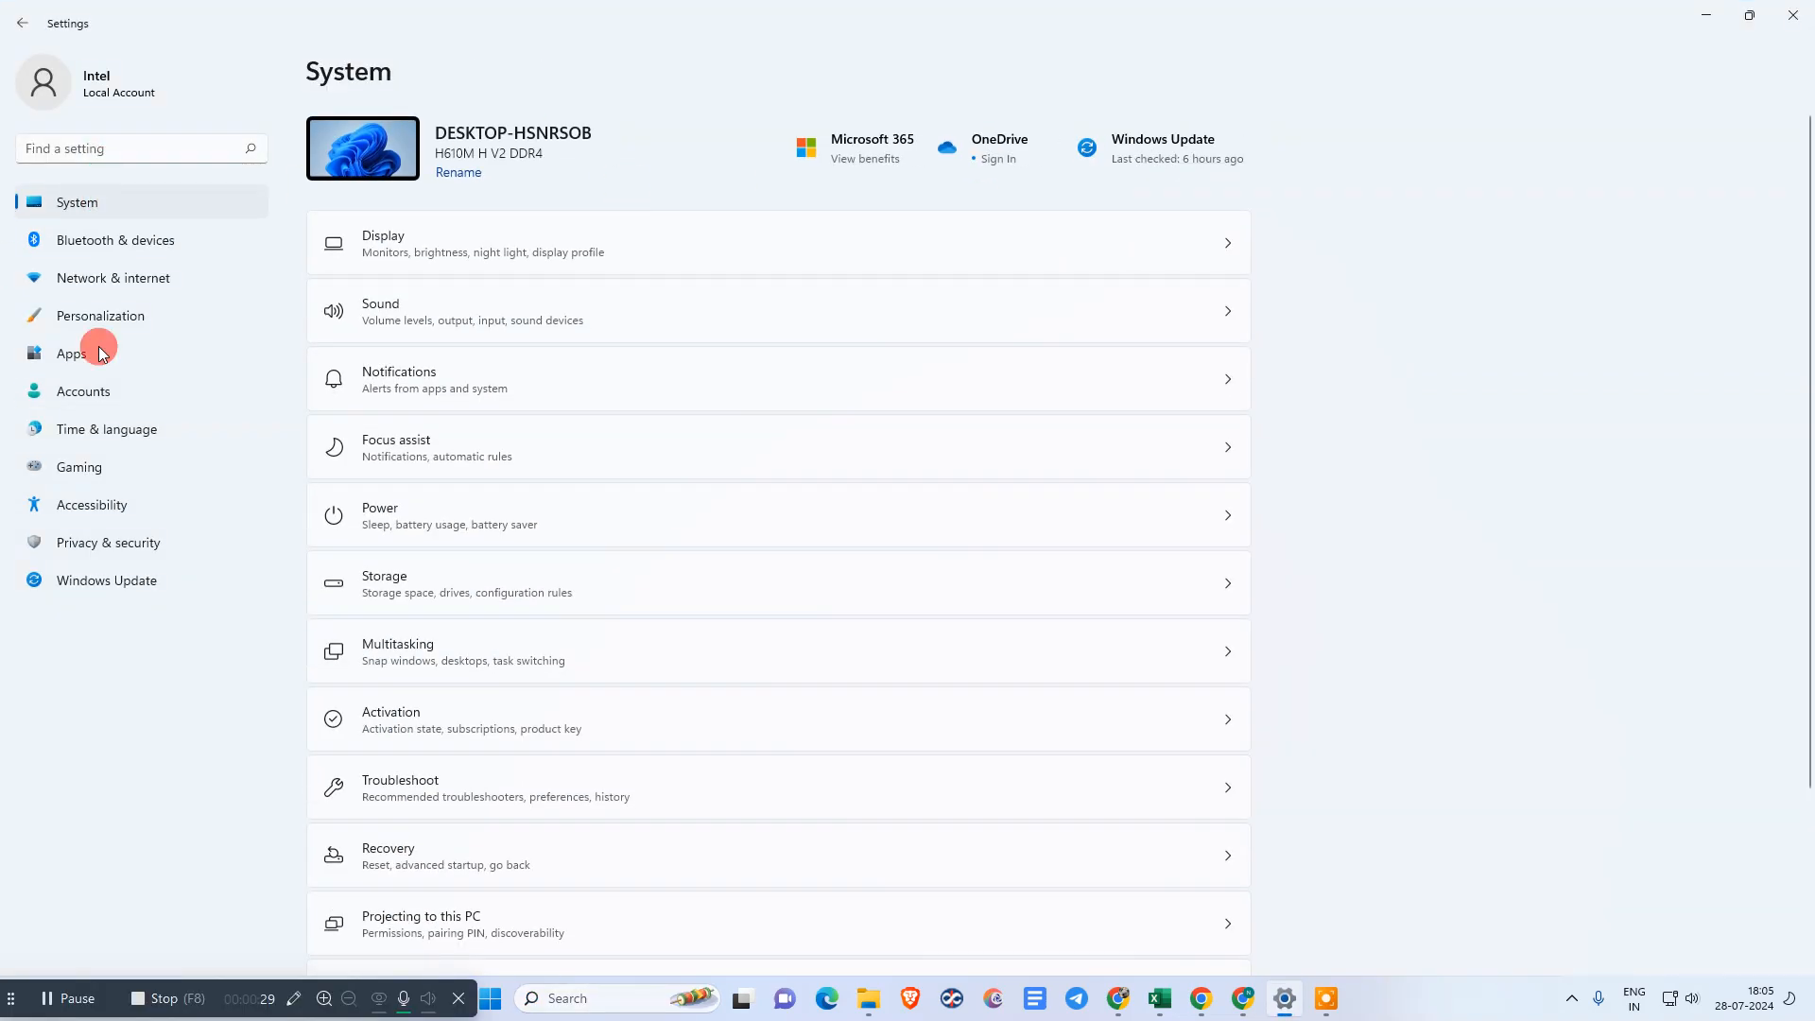
pyautogui.moveTo(1202, 261)
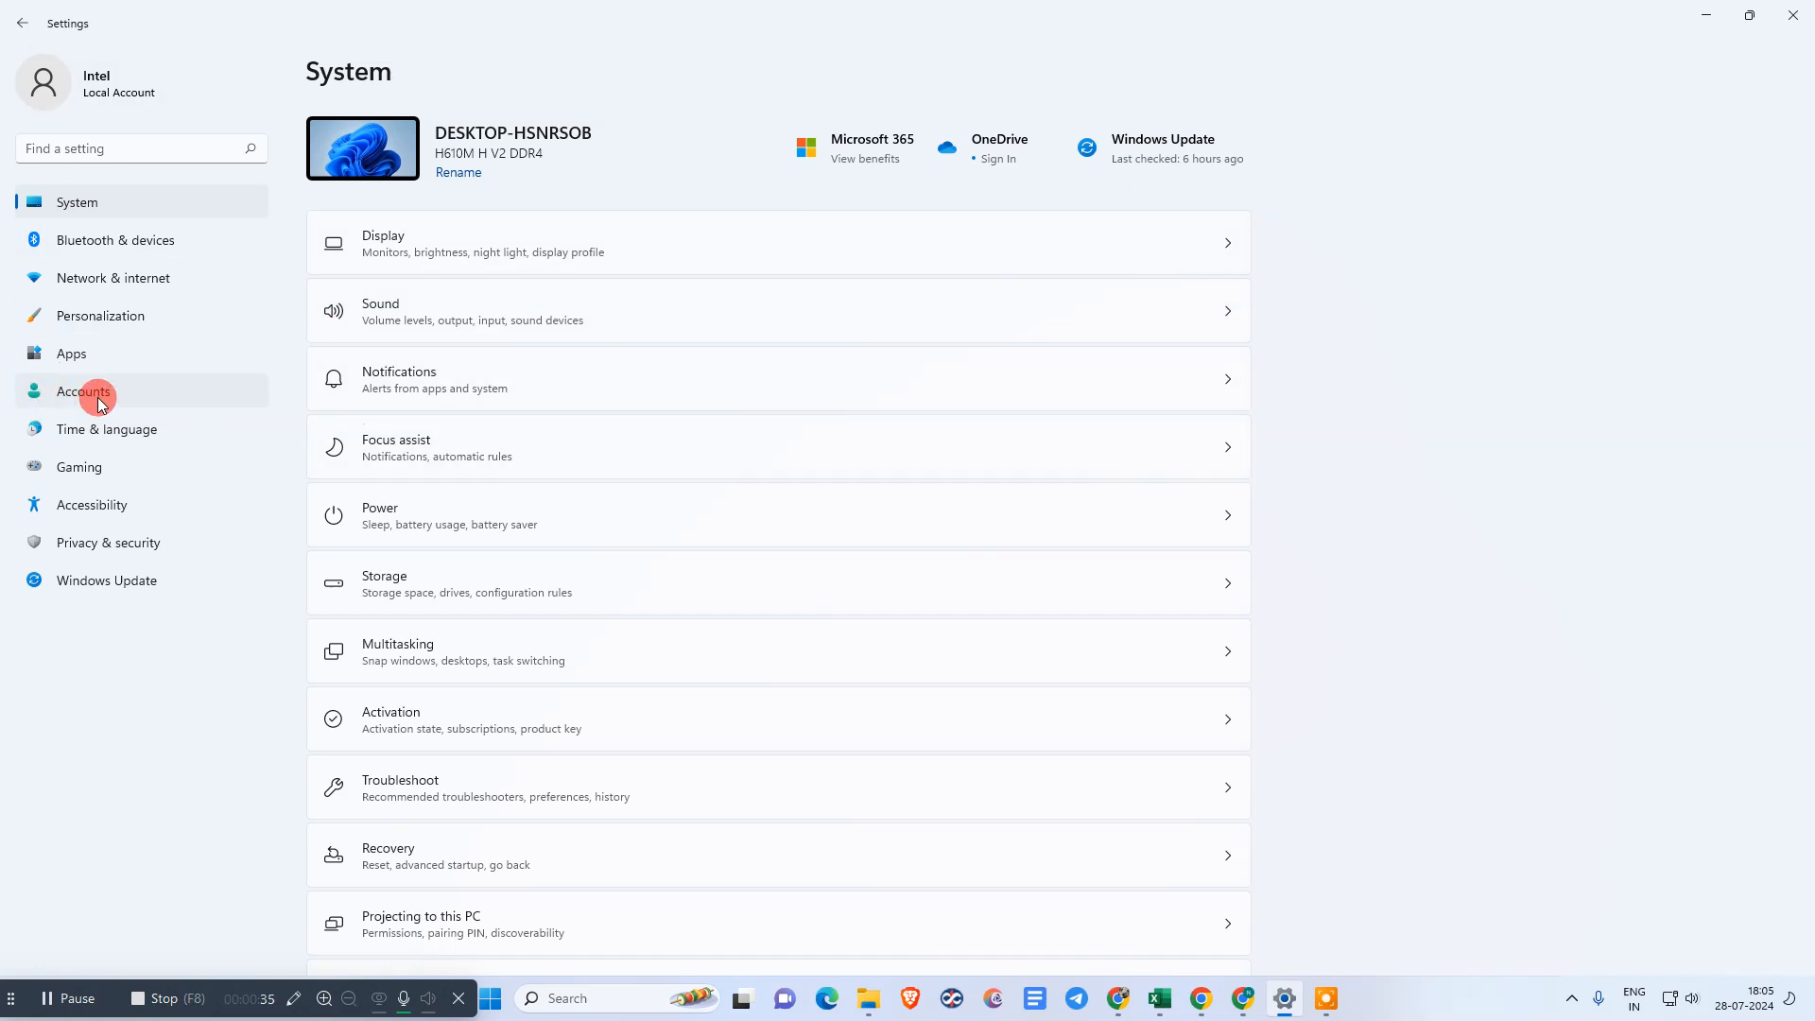
pyautogui.click(83, 391)
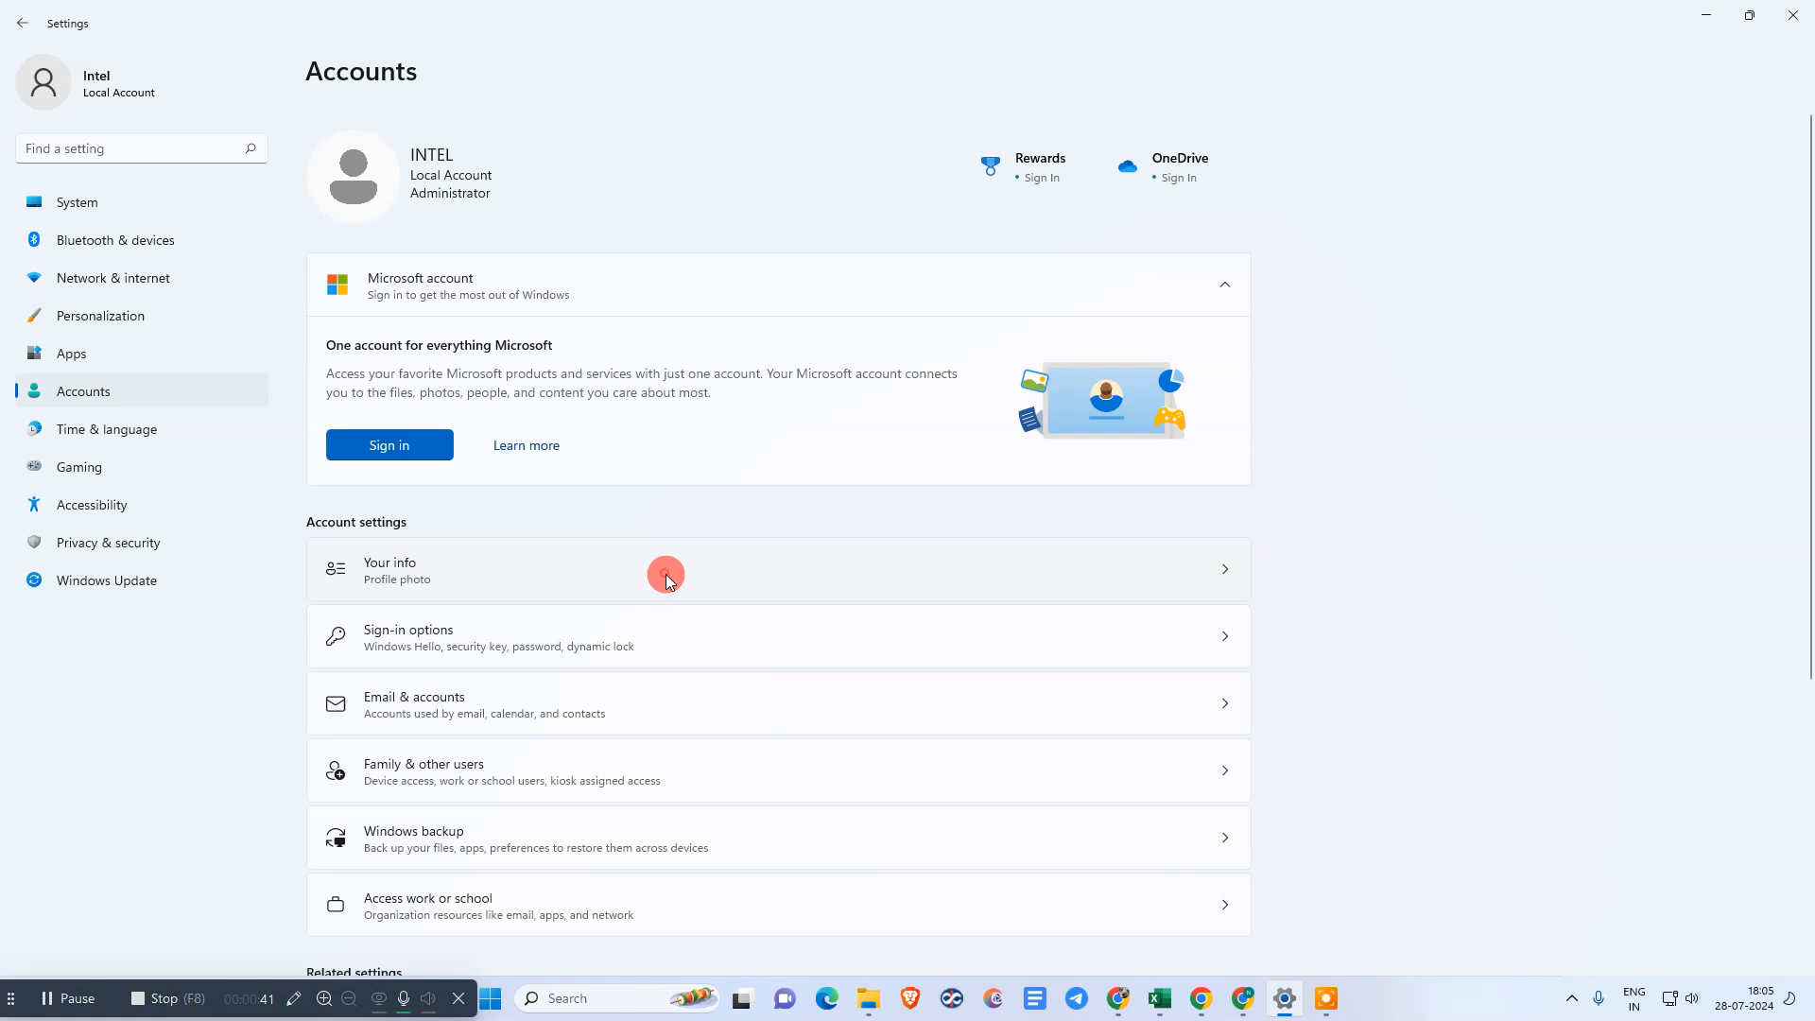
# Show Your info with the INTEL local administrator account details
pyautogui.click(663, 569)
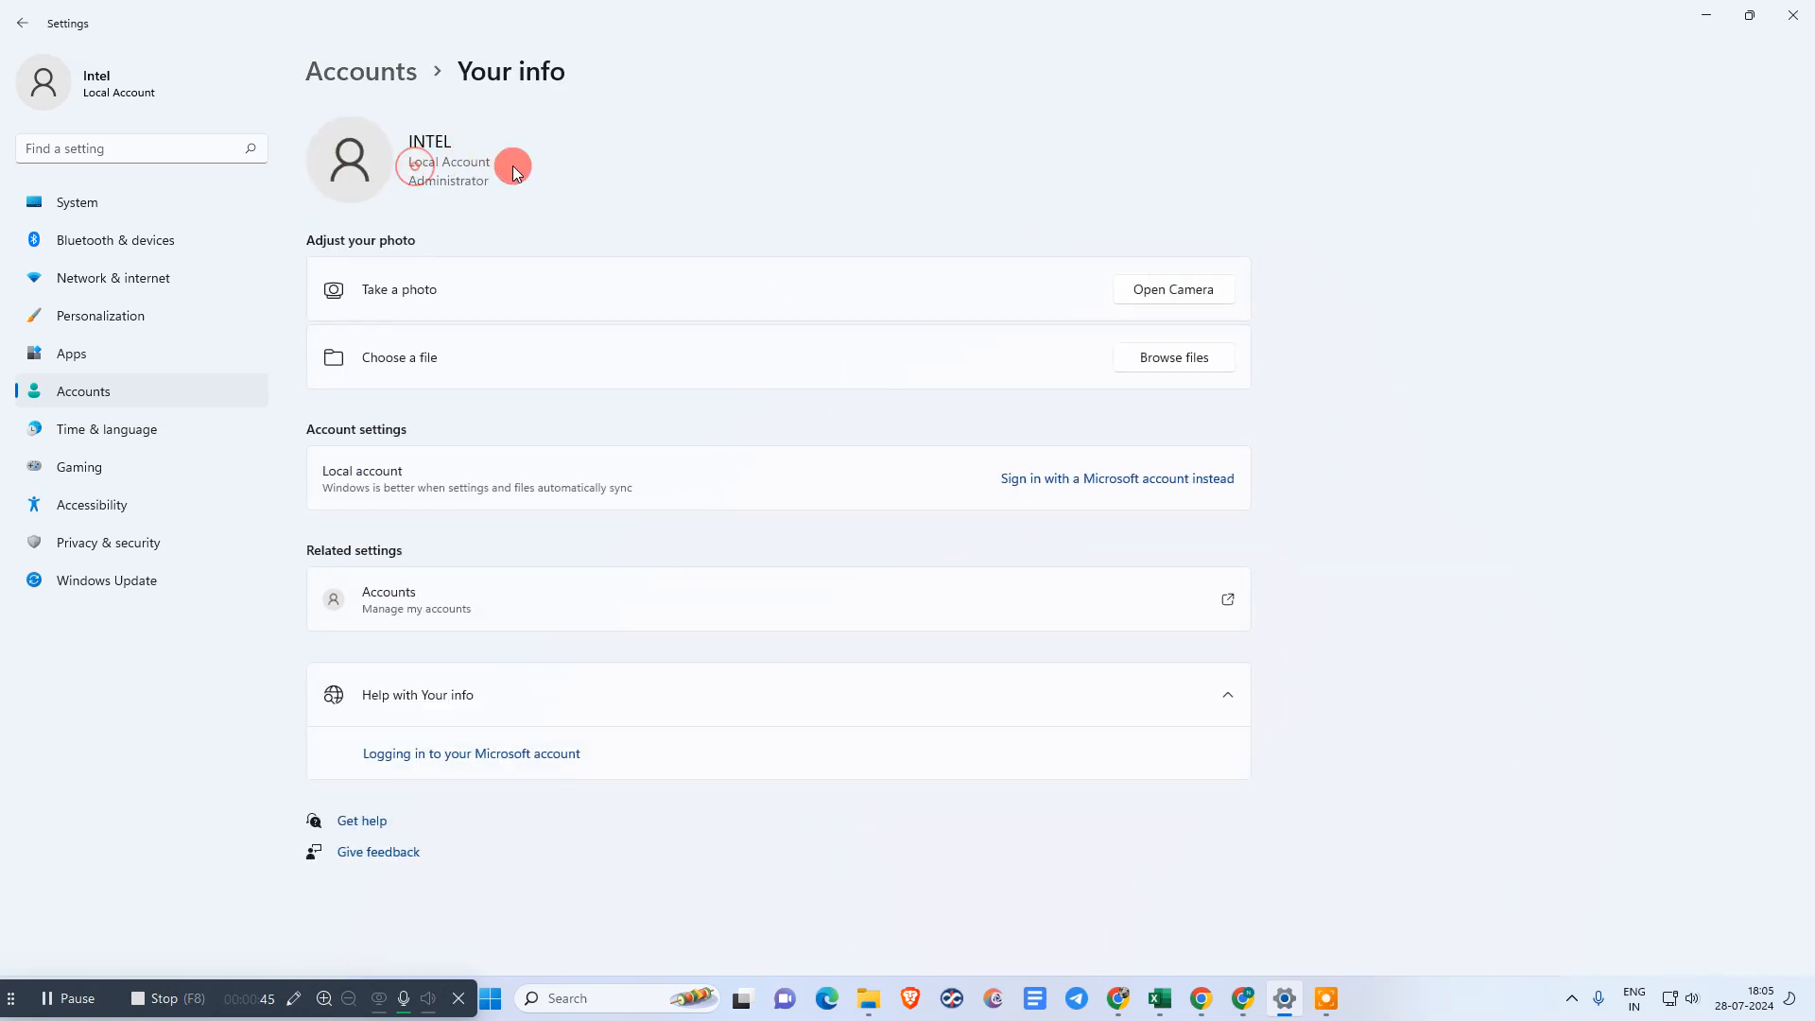
pyautogui.moveTo(985, 189)
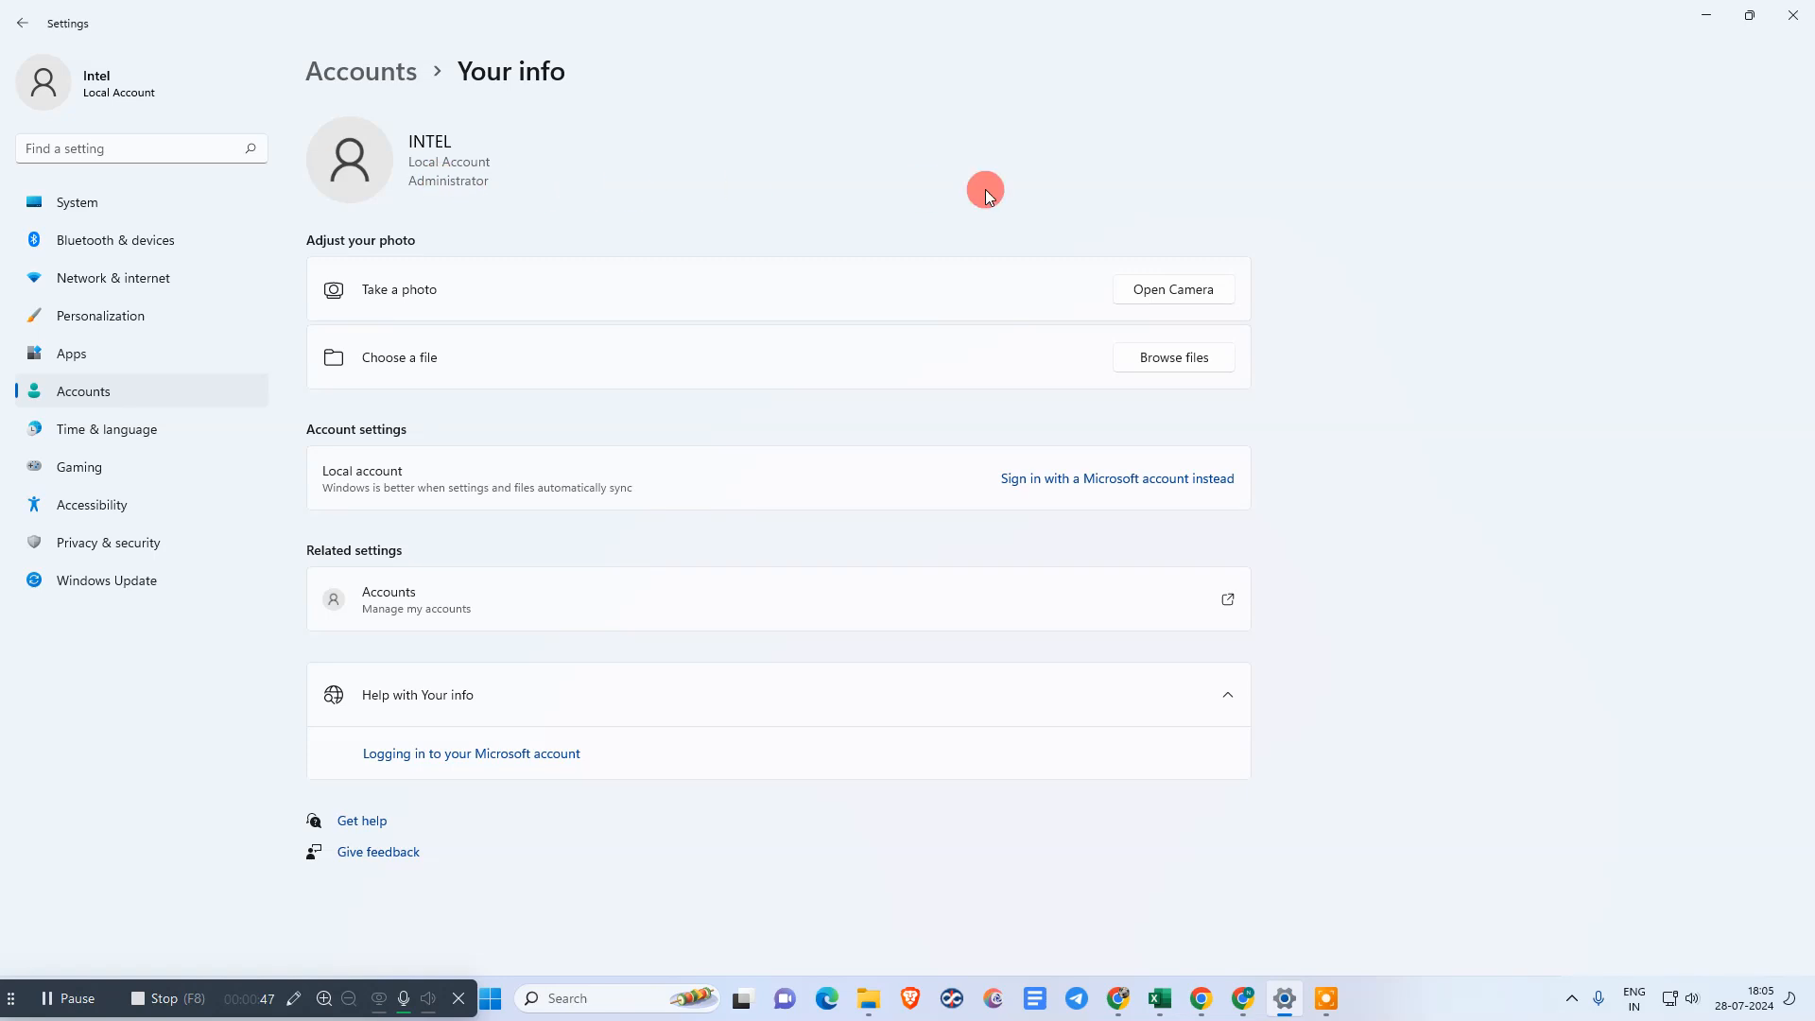
pyautogui.moveTo(614, 202)
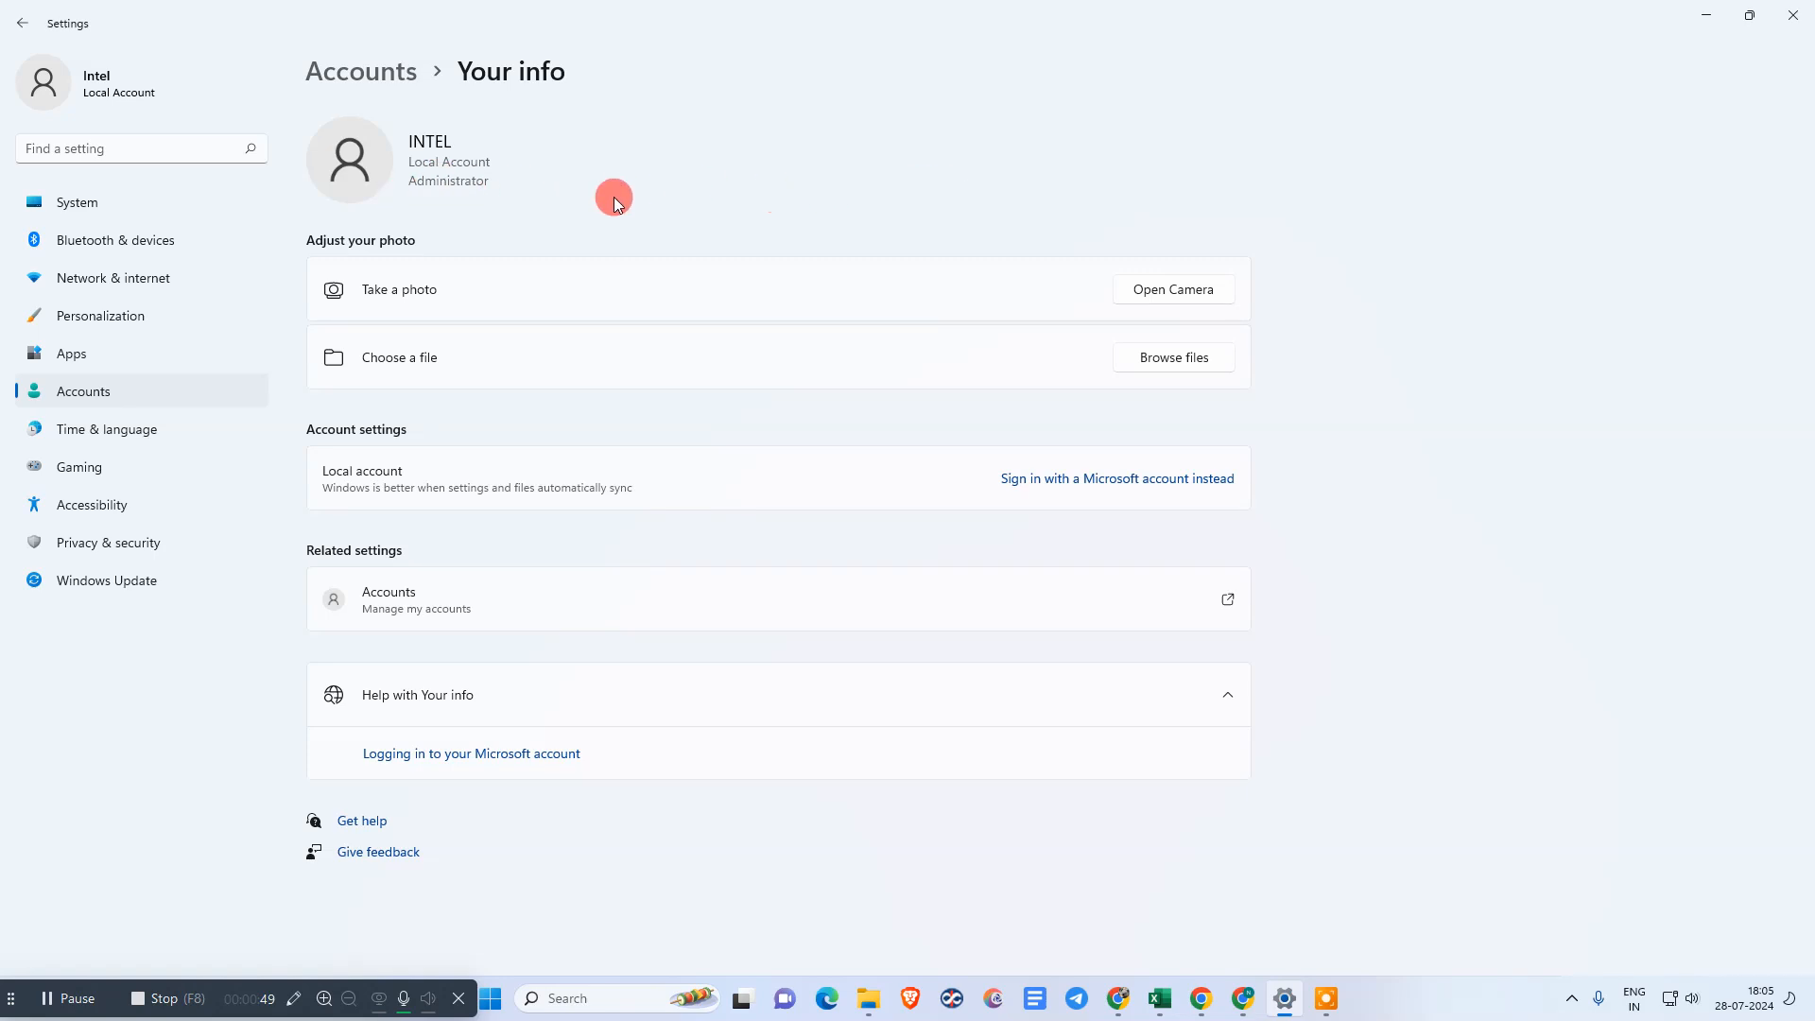
pyautogui.moveTo(798, 224)
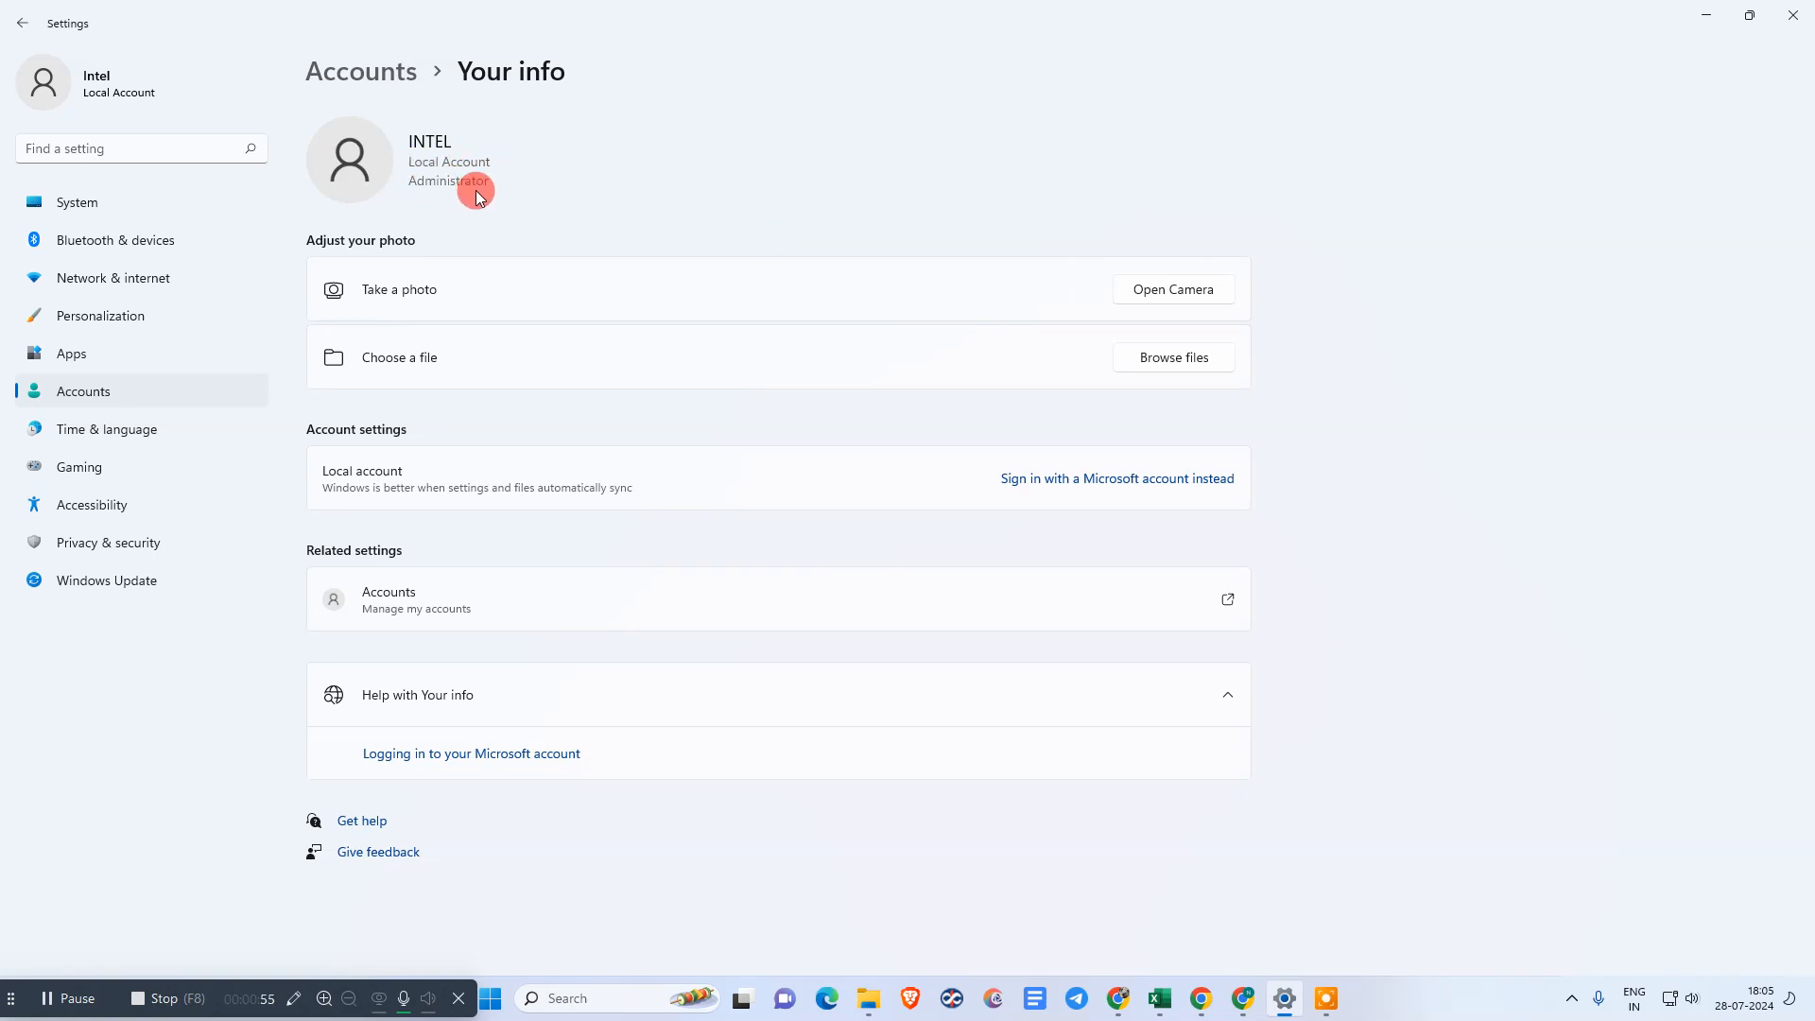
pyautogui.moveTo(548, 193)
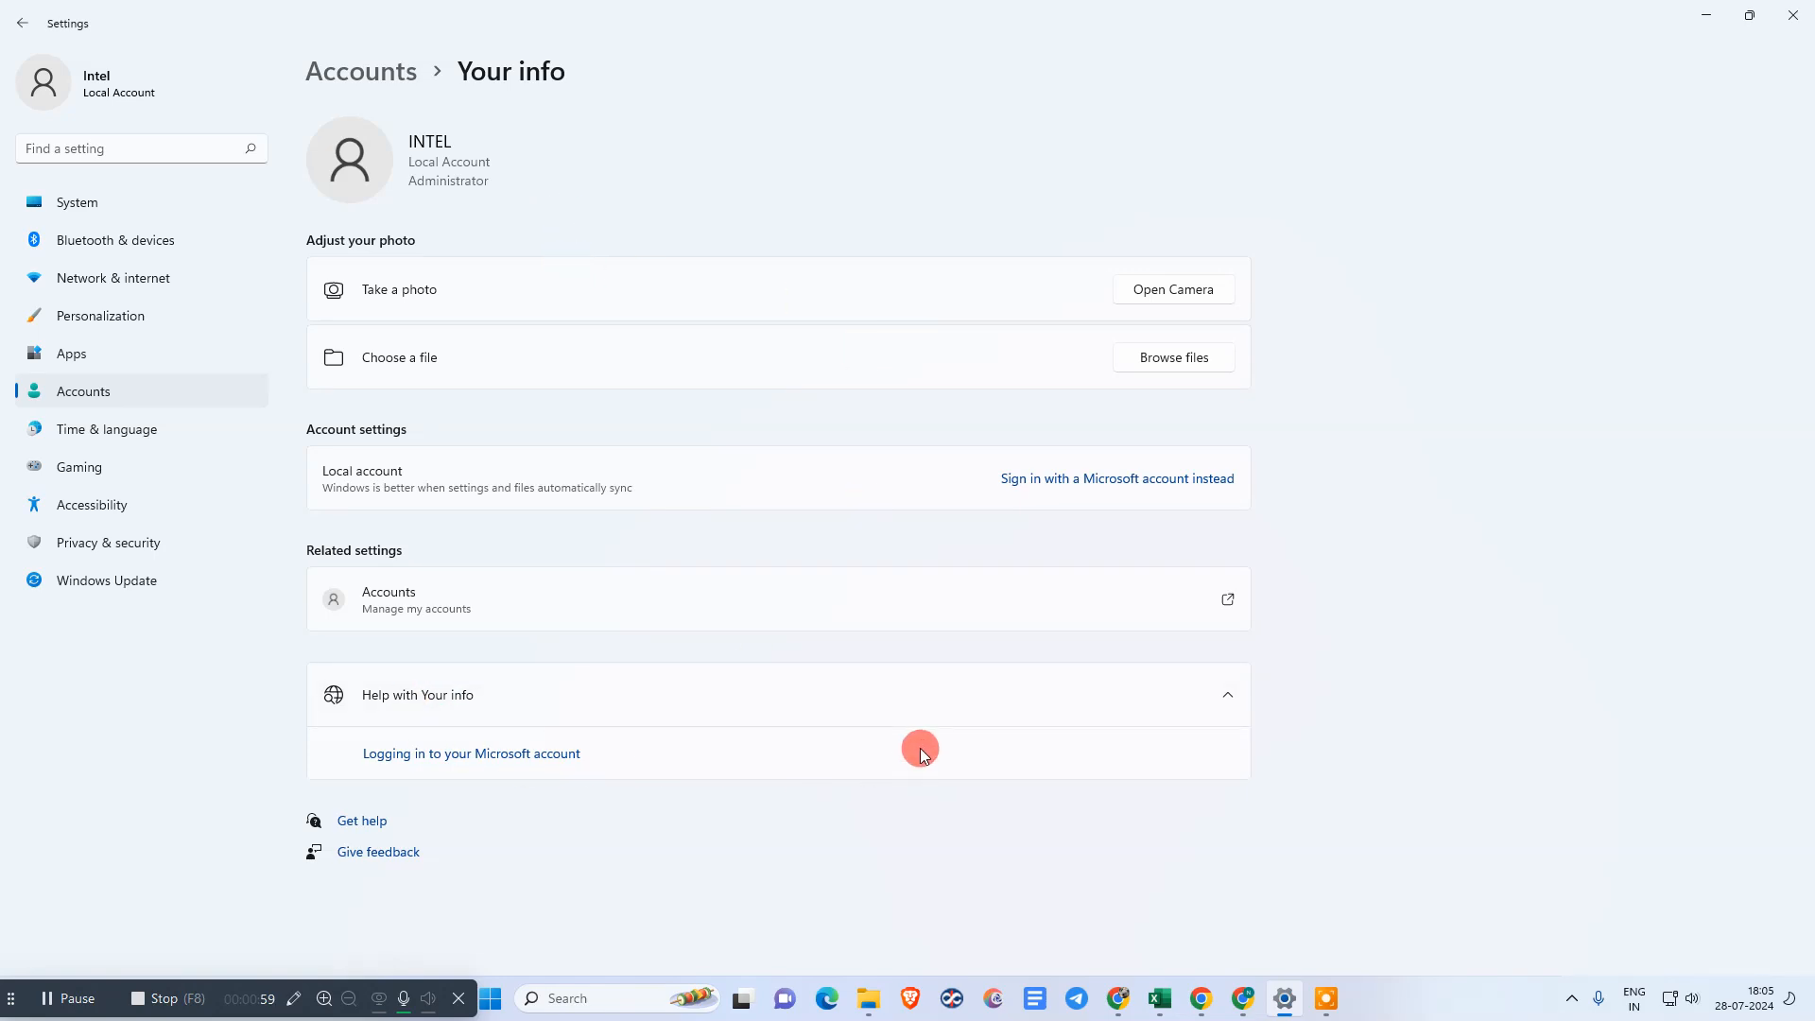
pyautogui.moveTo(915, 830)
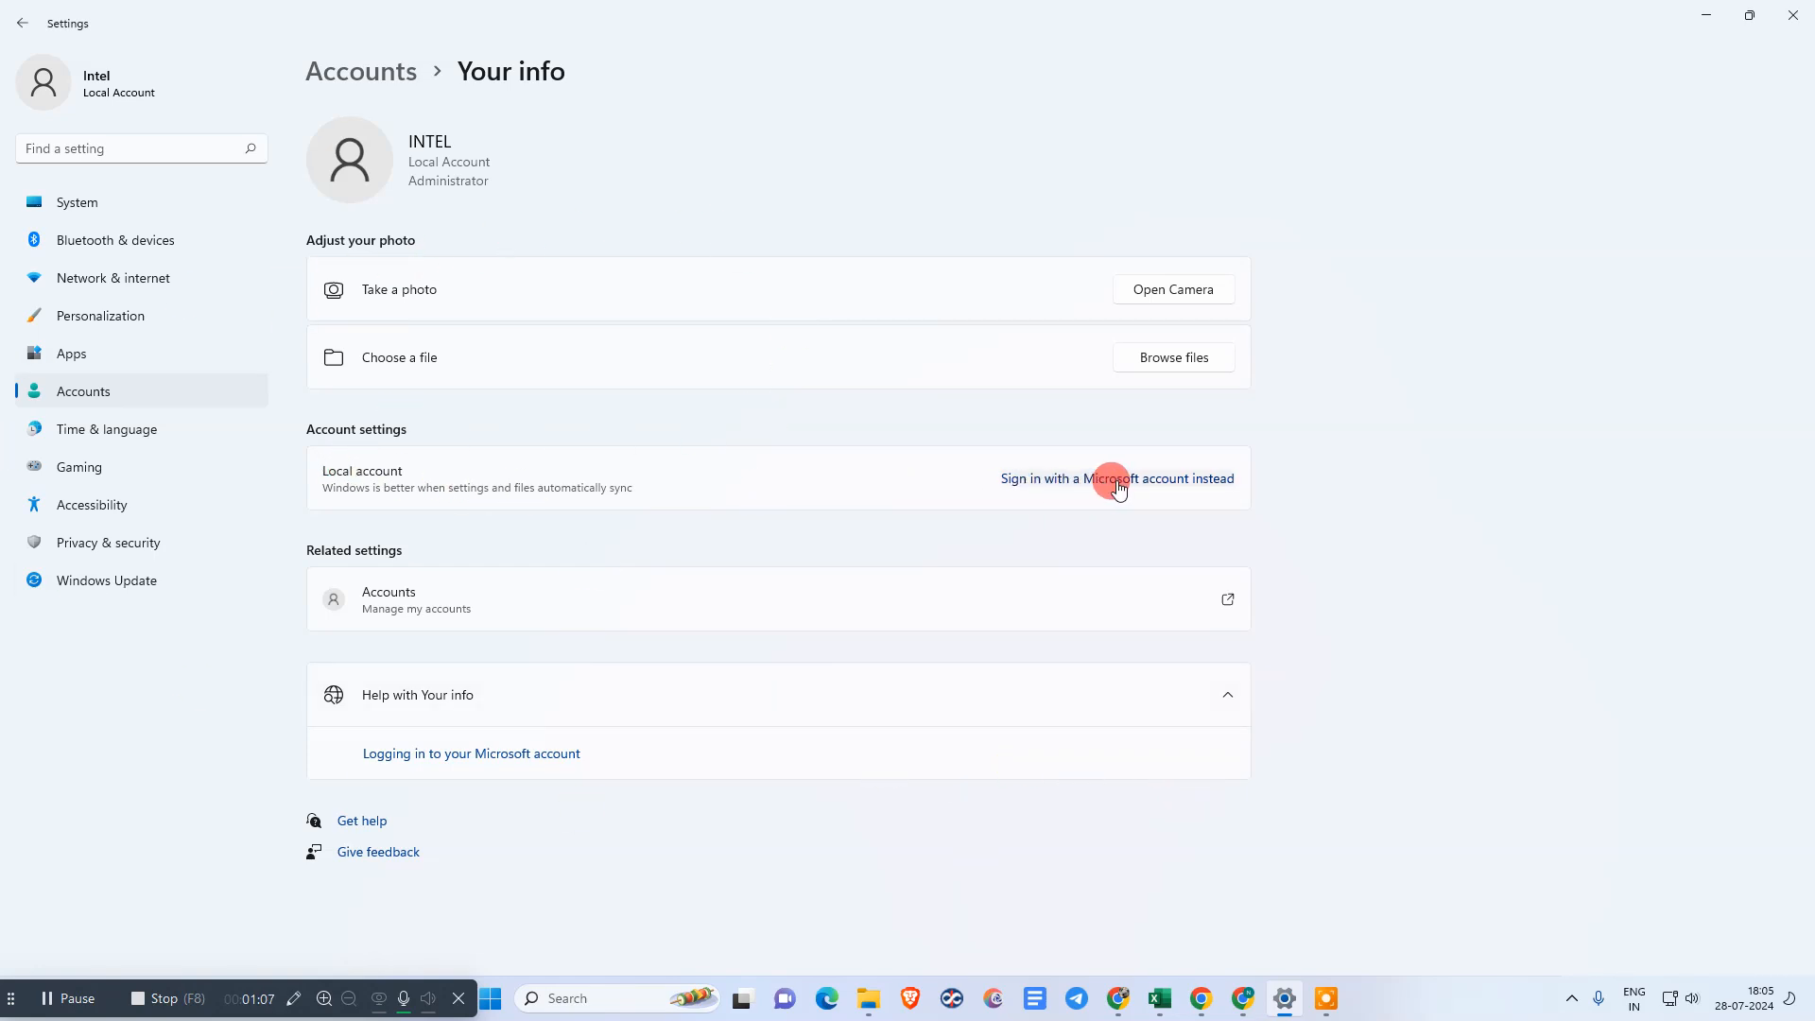
pyautogui.moveTo(1068, 456)
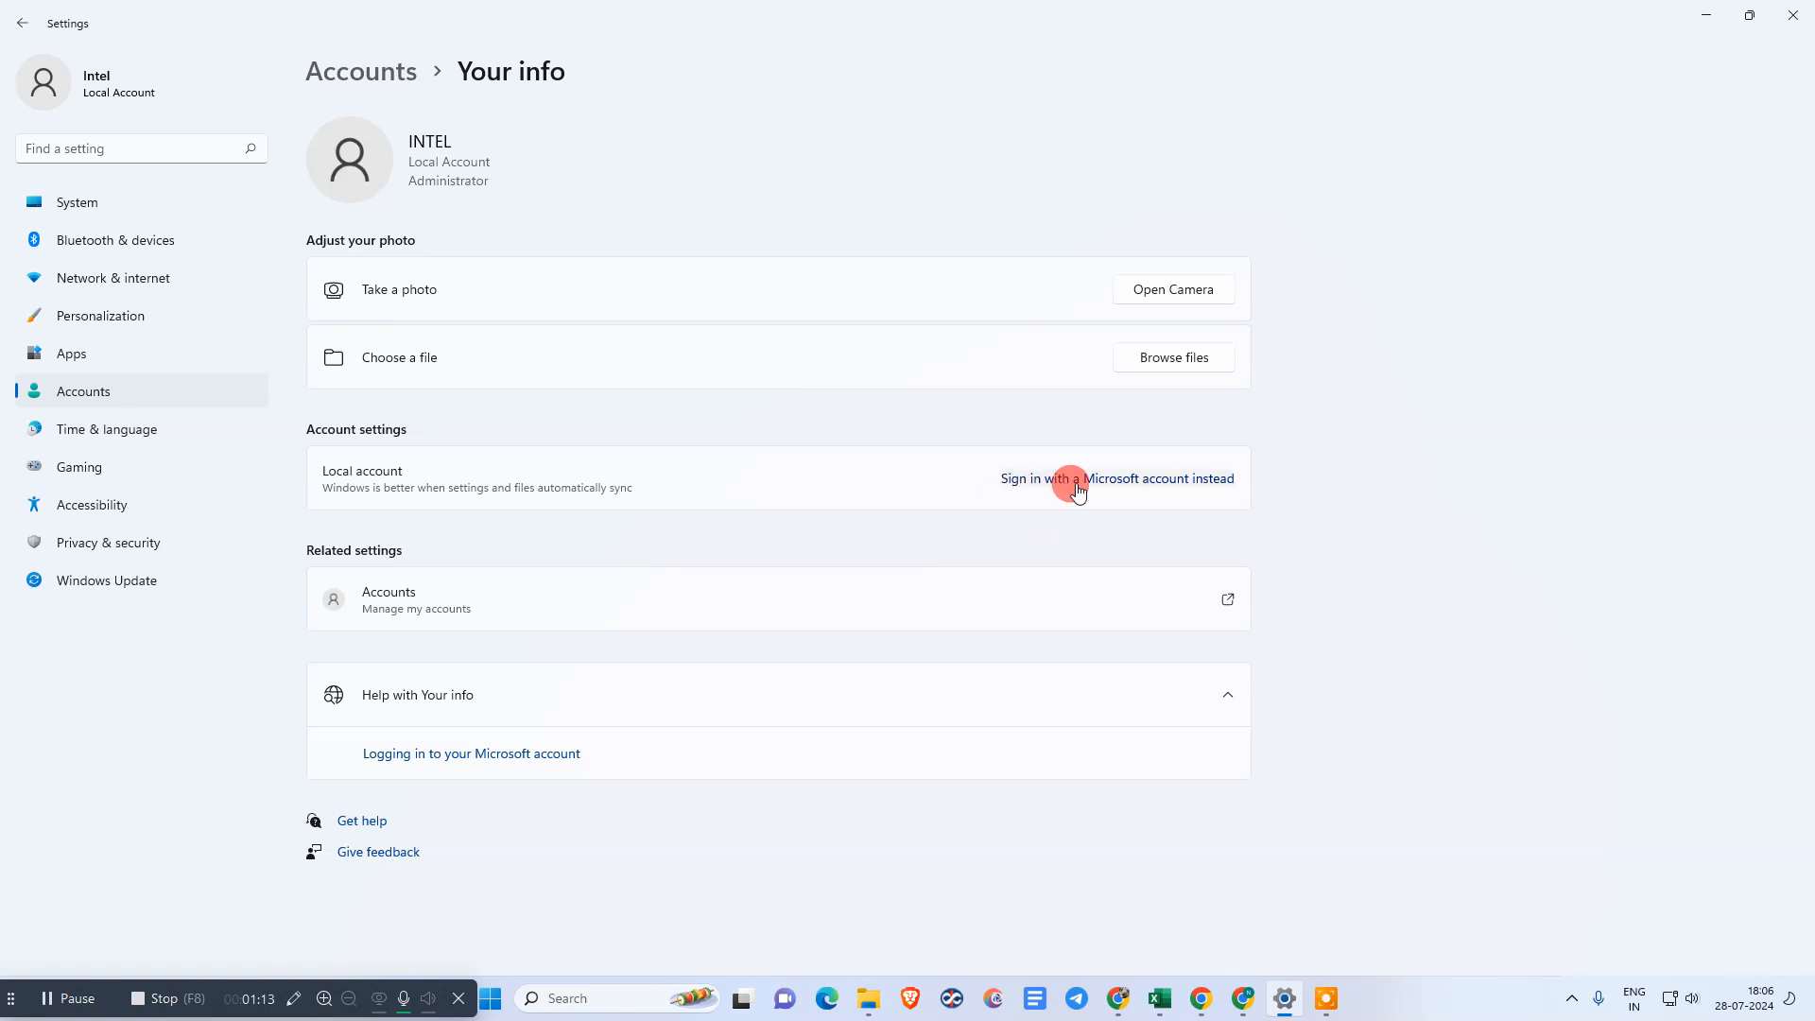
pyautogui.moveTo(747, 278)
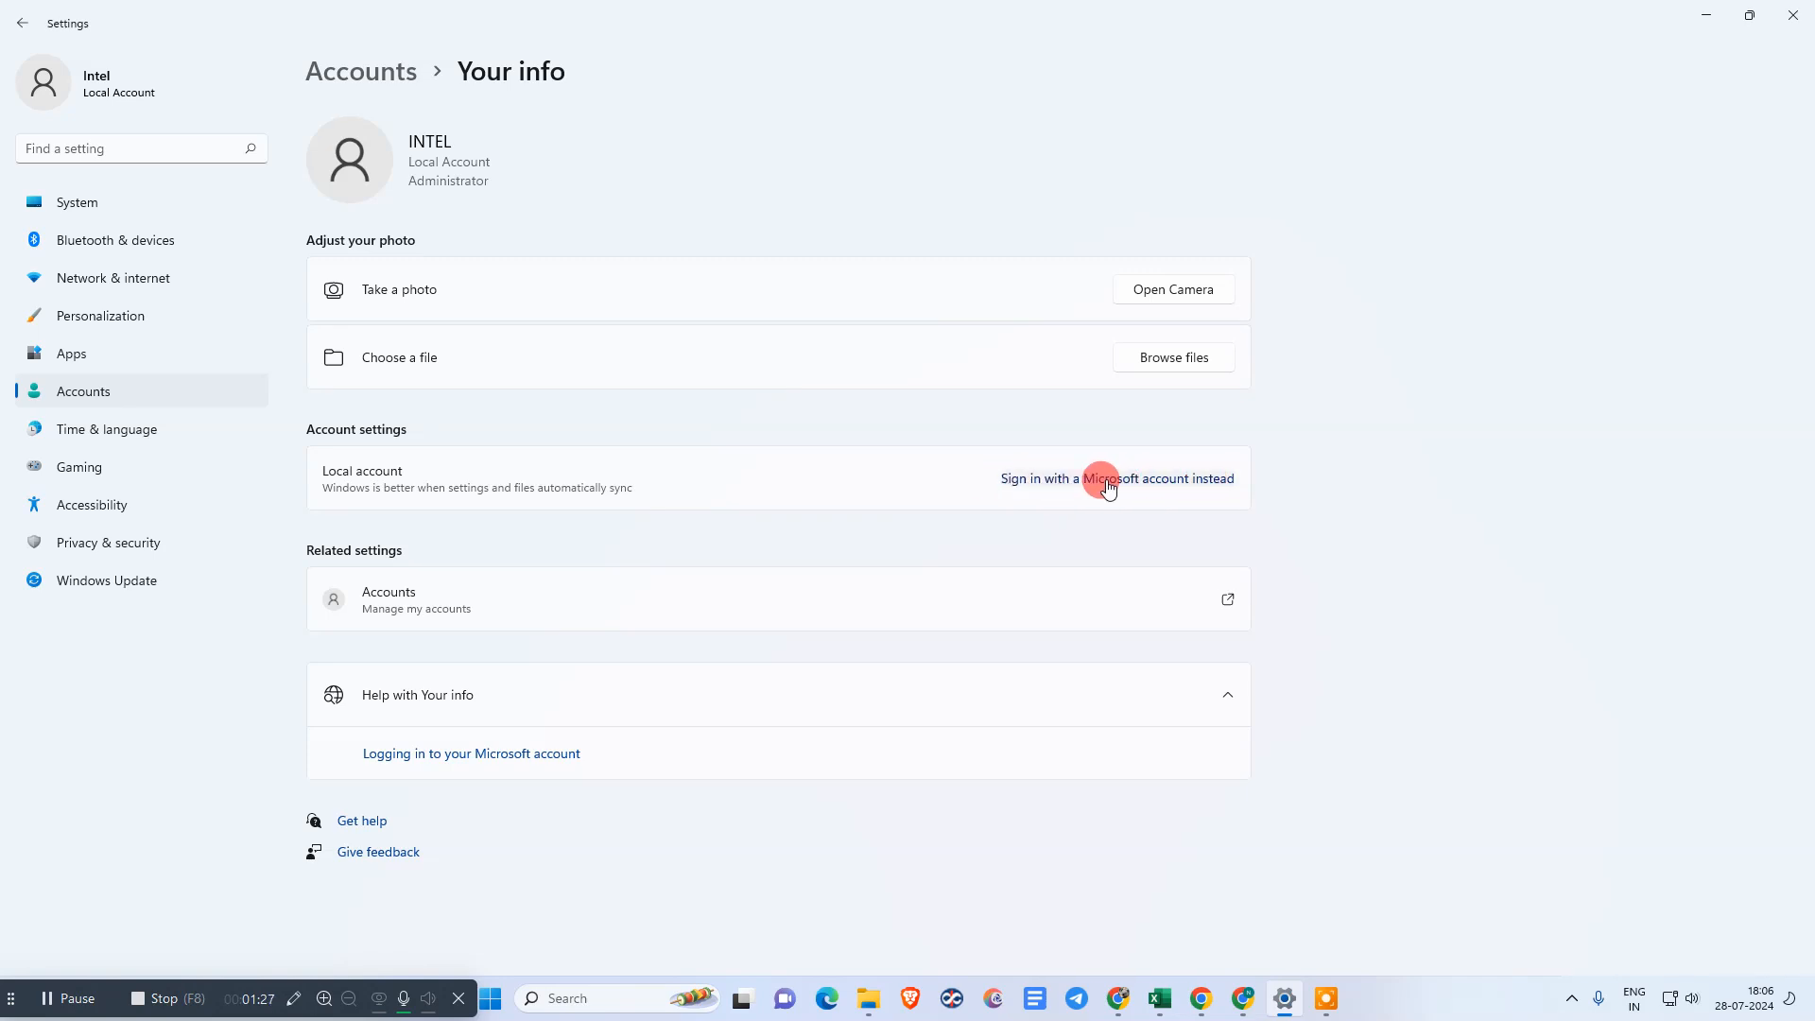
pyautogui.click(1115, 478)
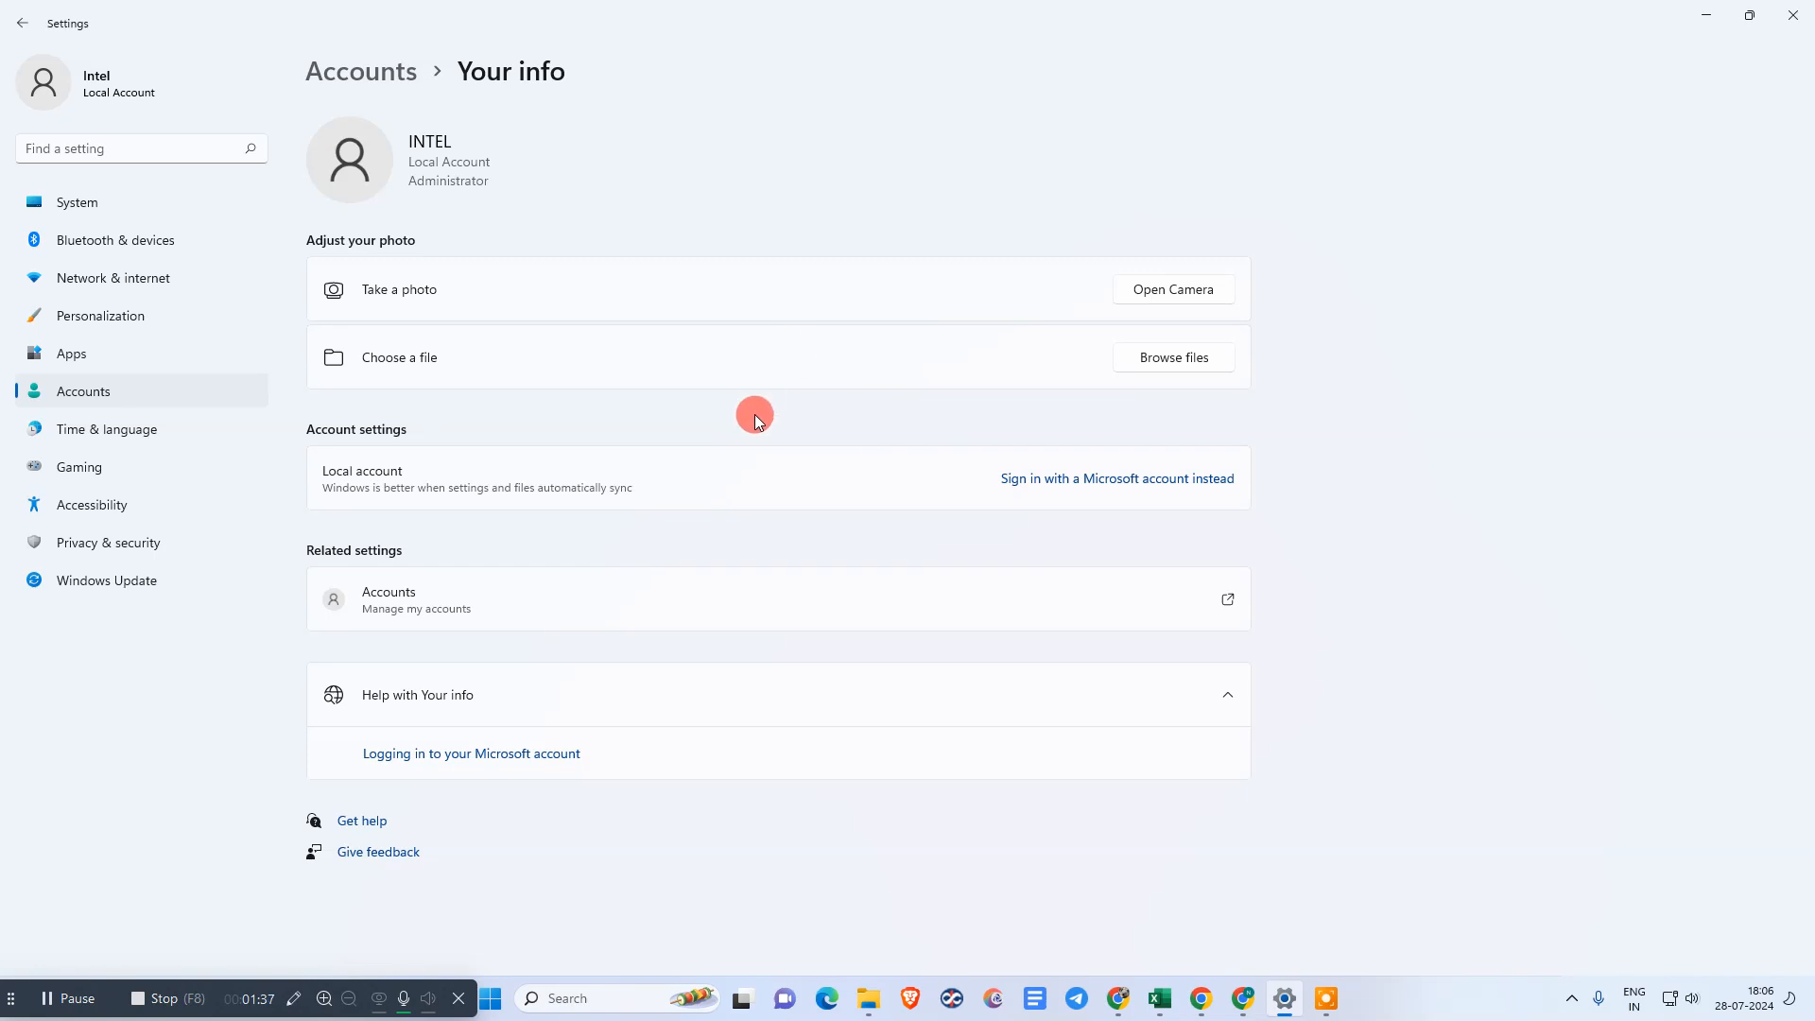
pyautogui.moveTo(631, 404)
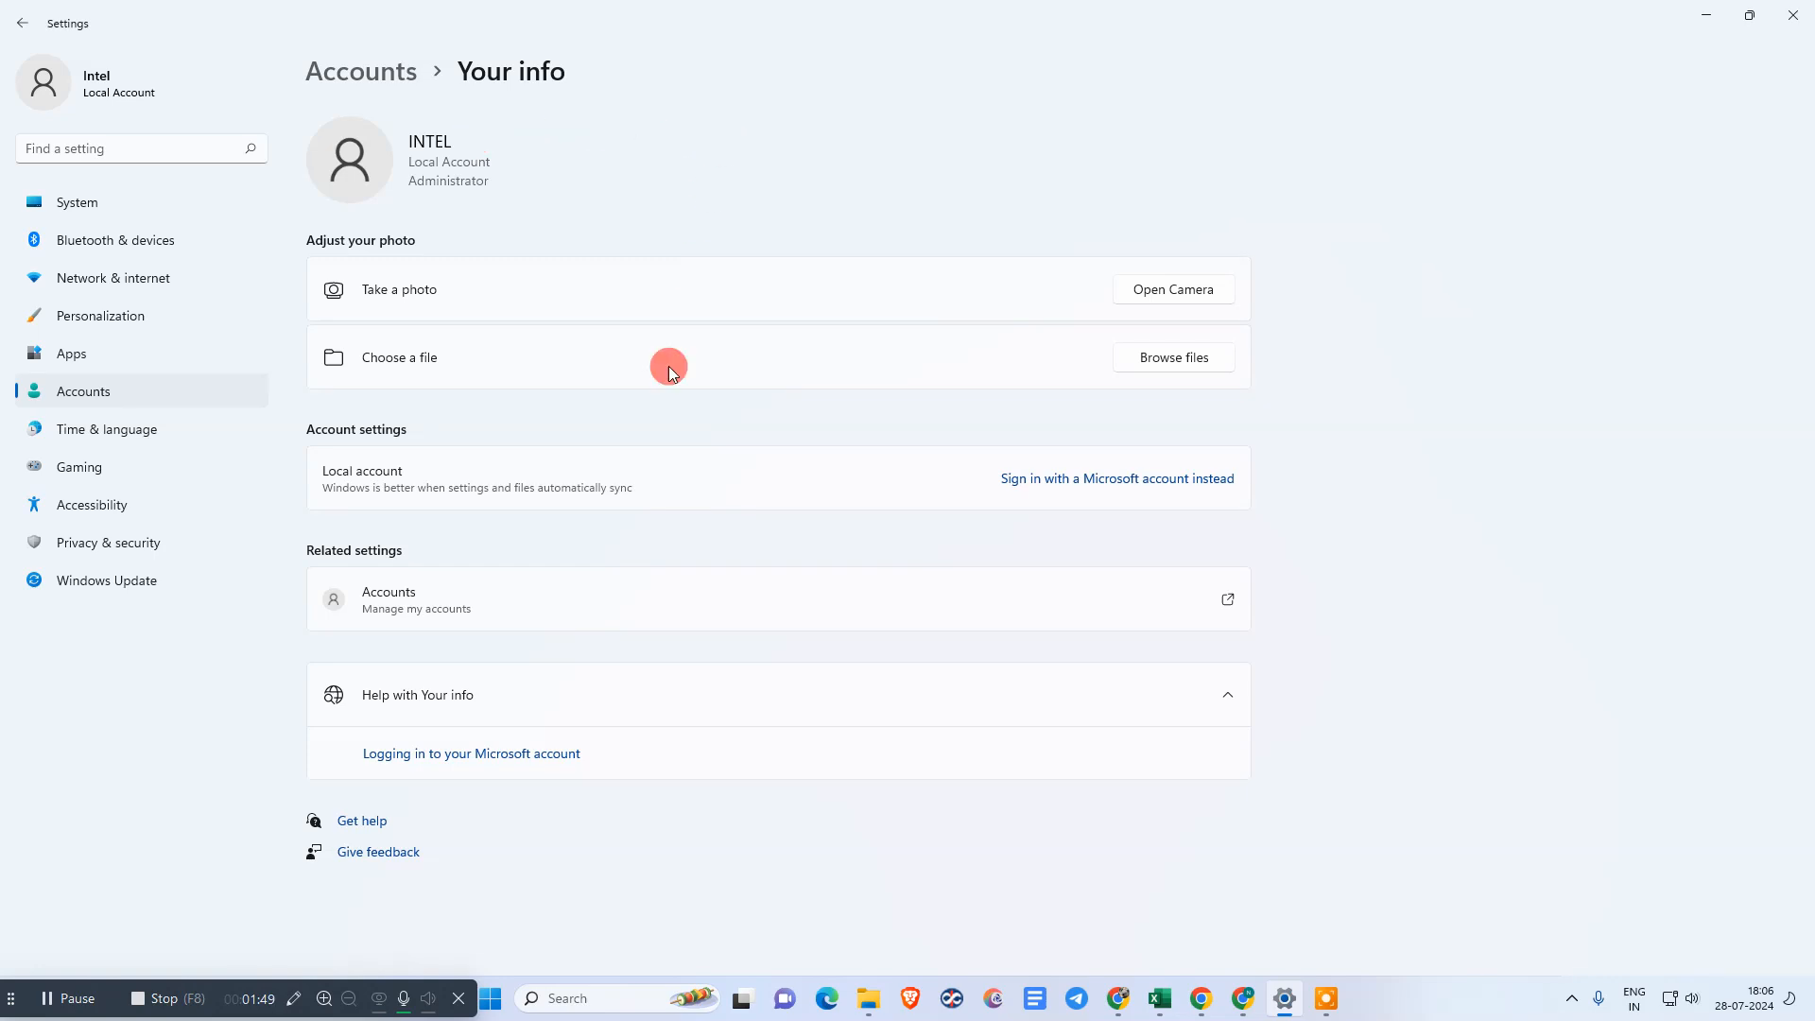
pyautogui.moveTo(359, 225)
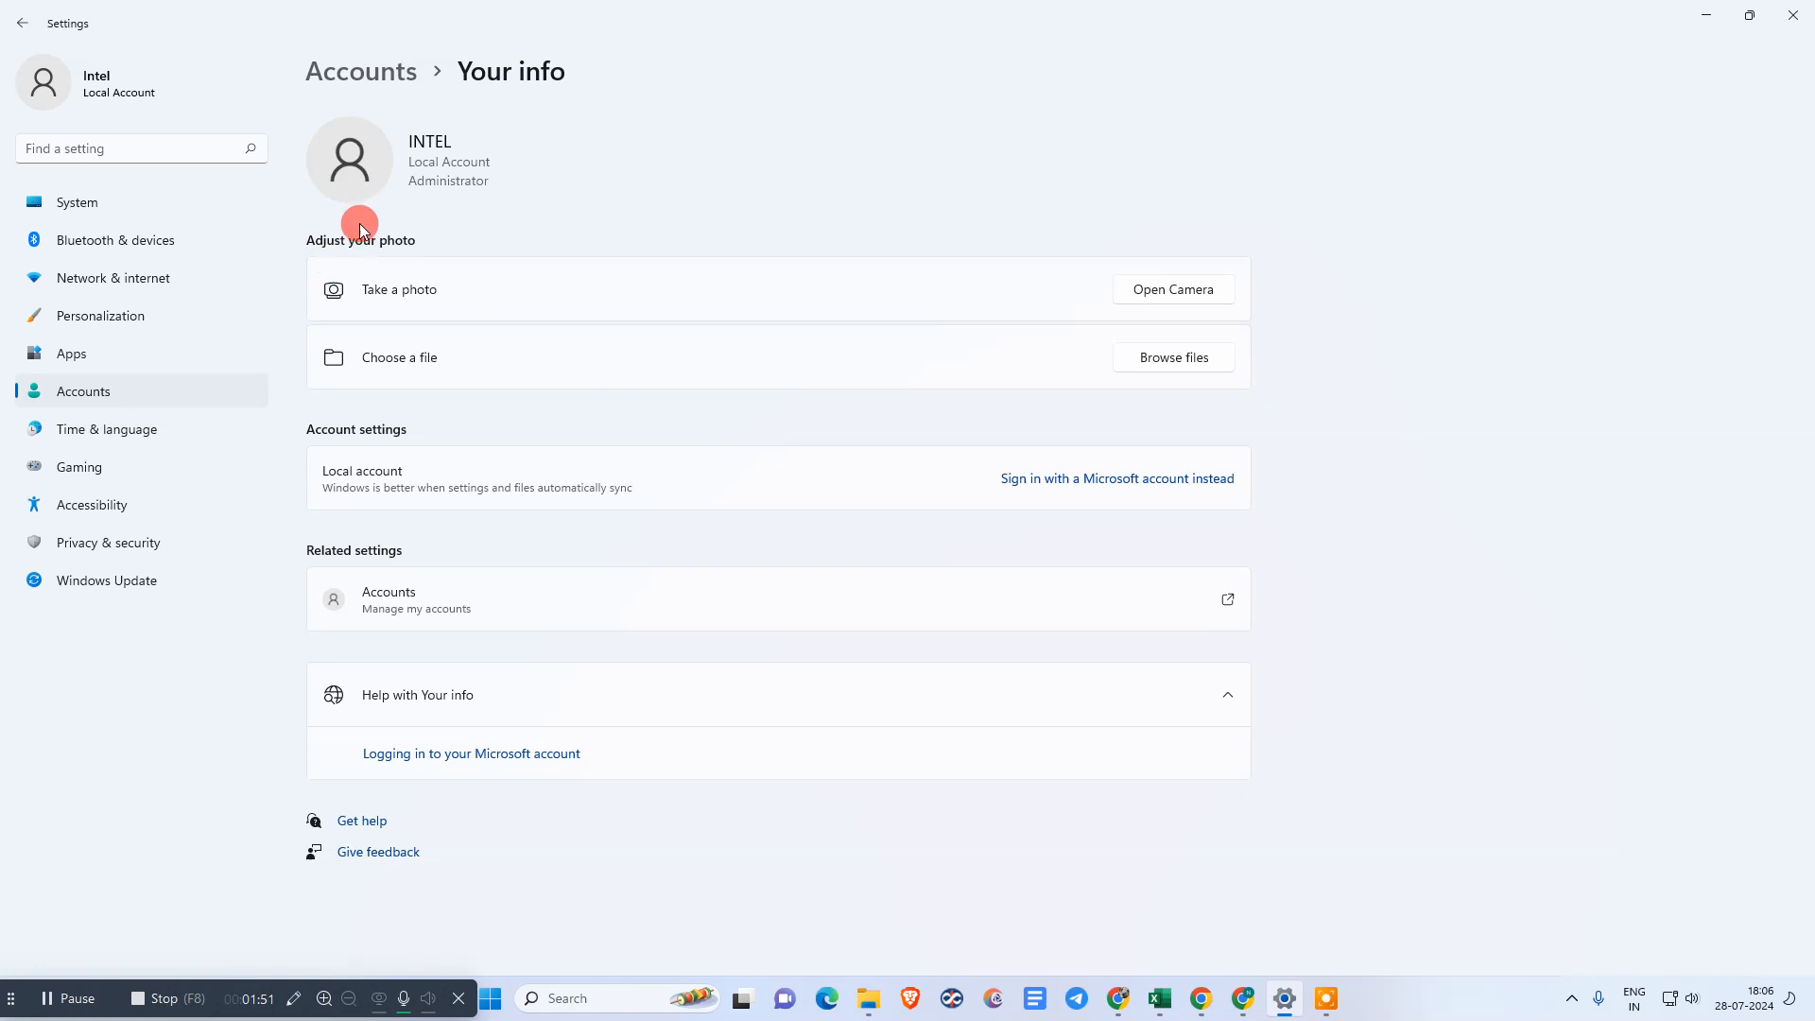
pyautogui.moveTo(667, 197)
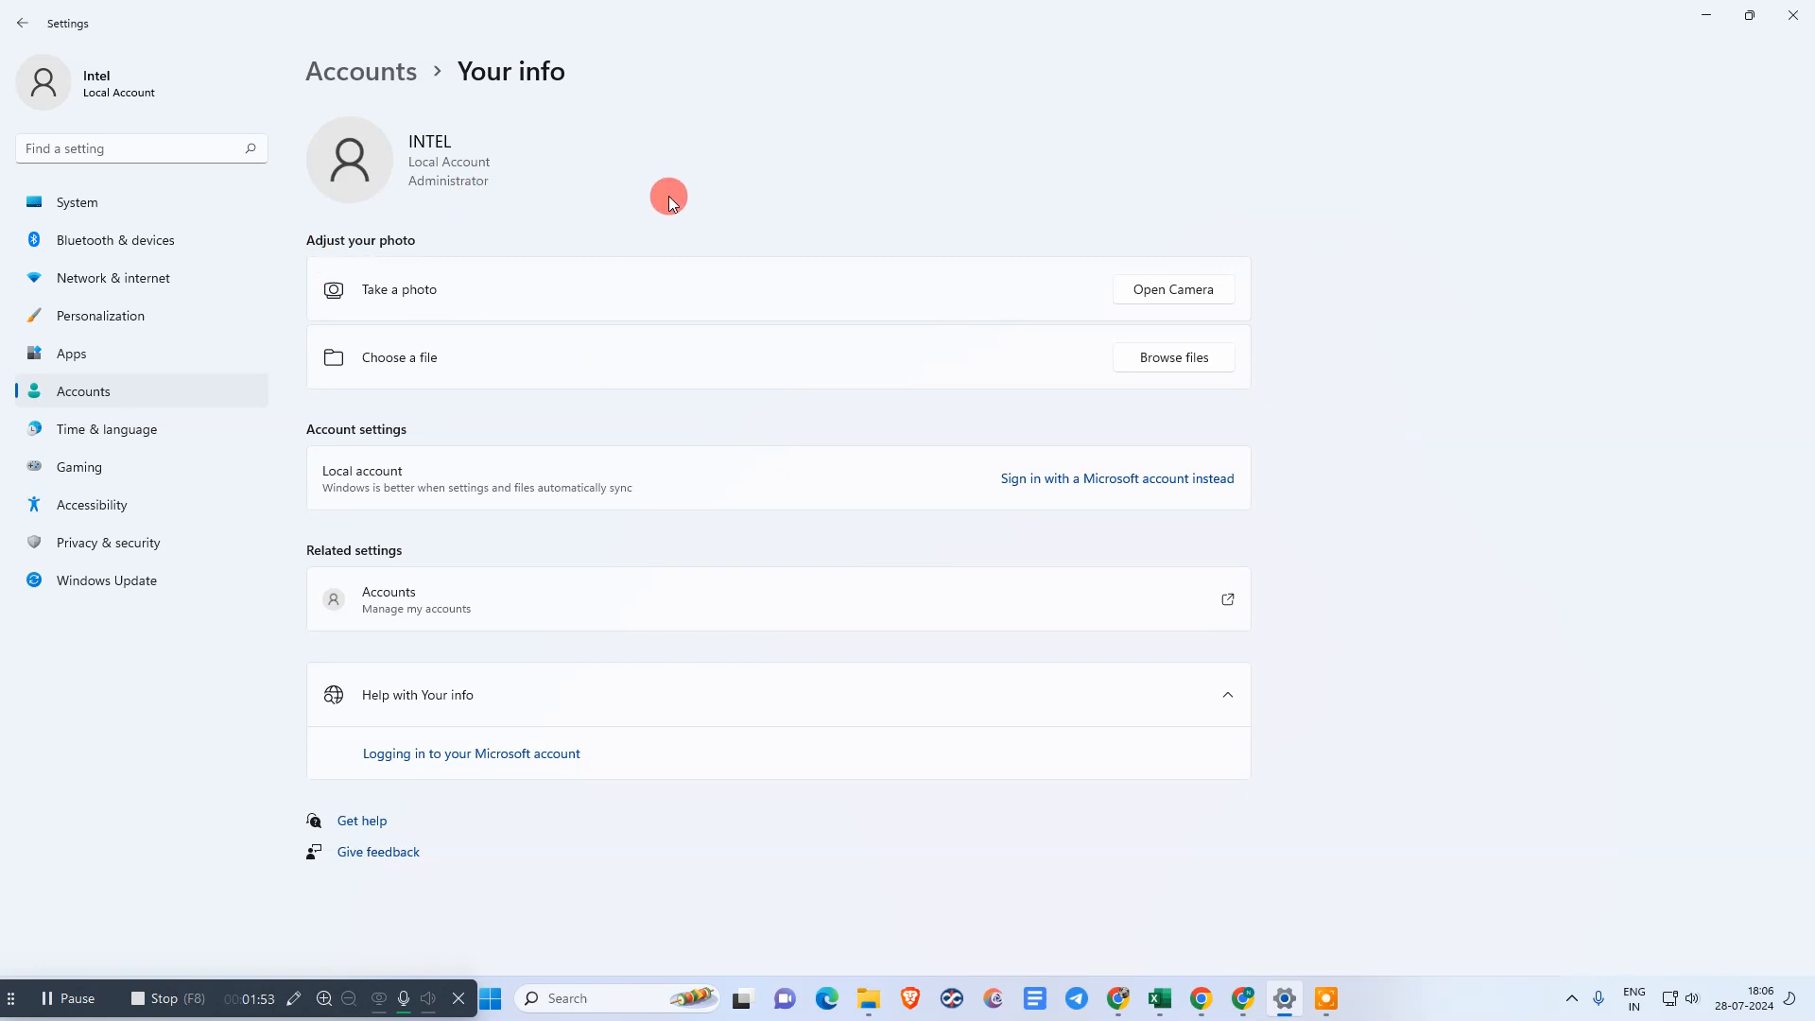
pyautogui.moveTo(501, 176)
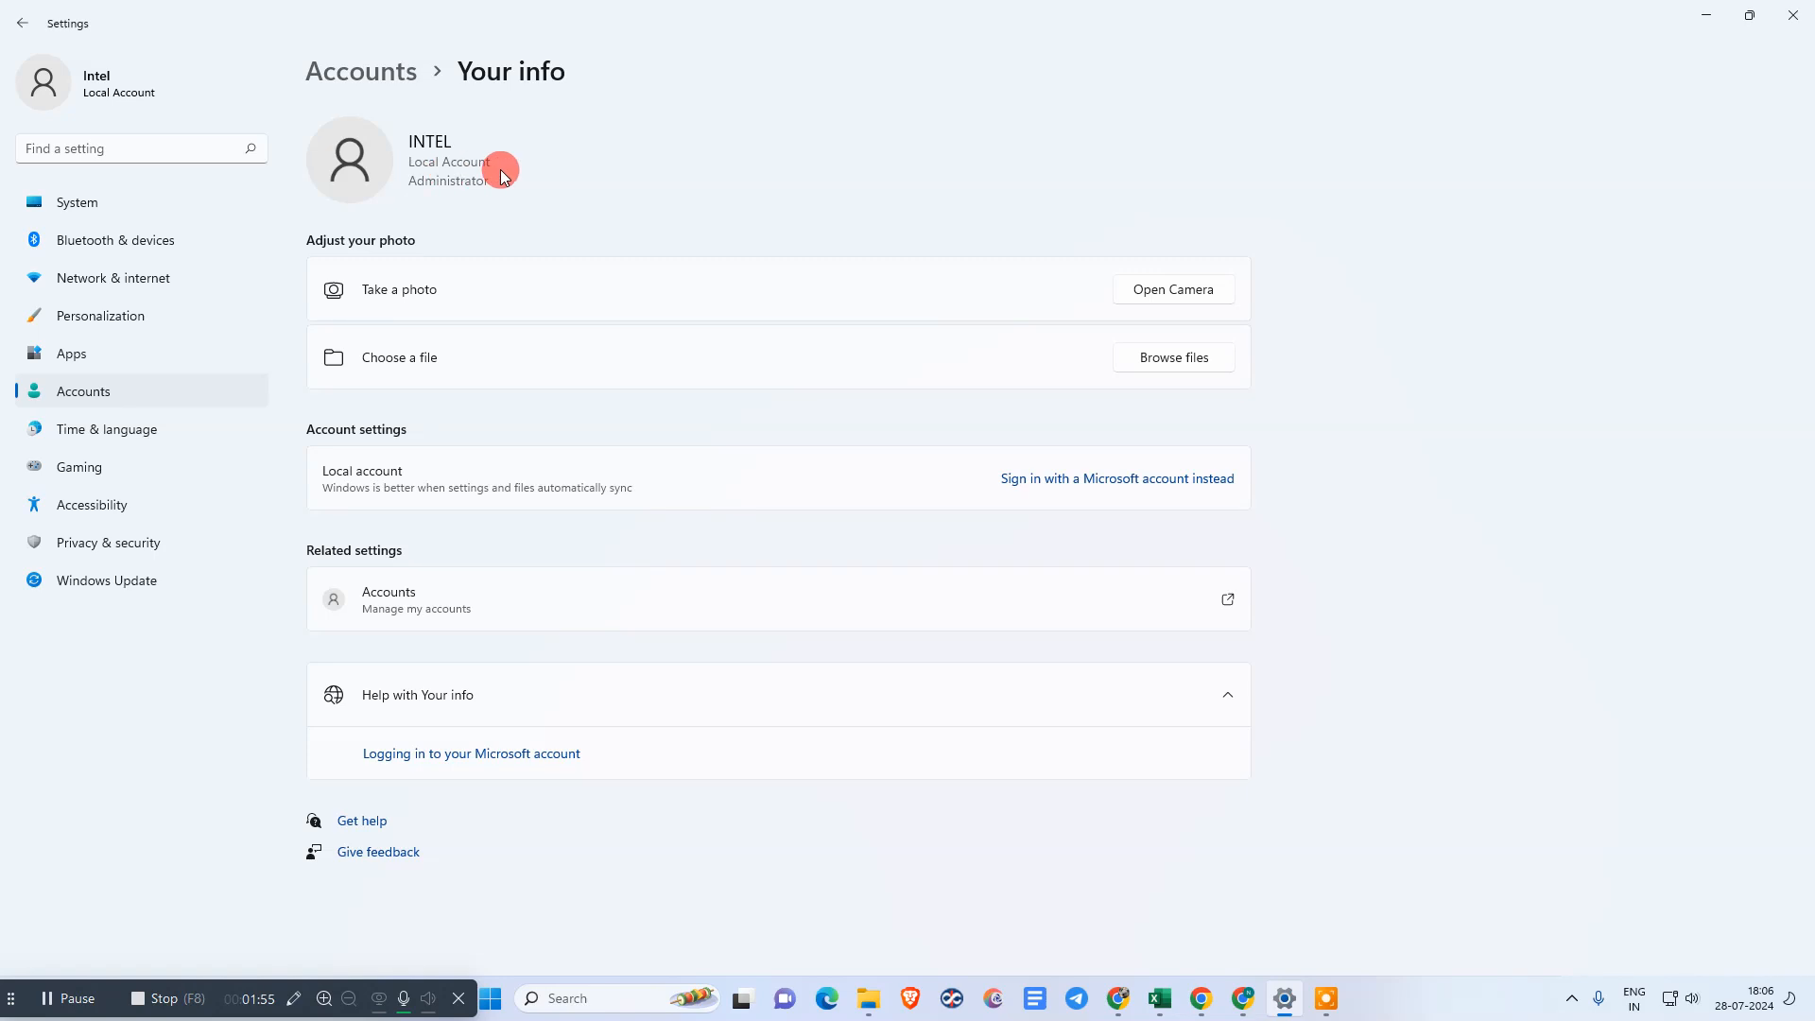
pyautogui.moveTo(607, 446)
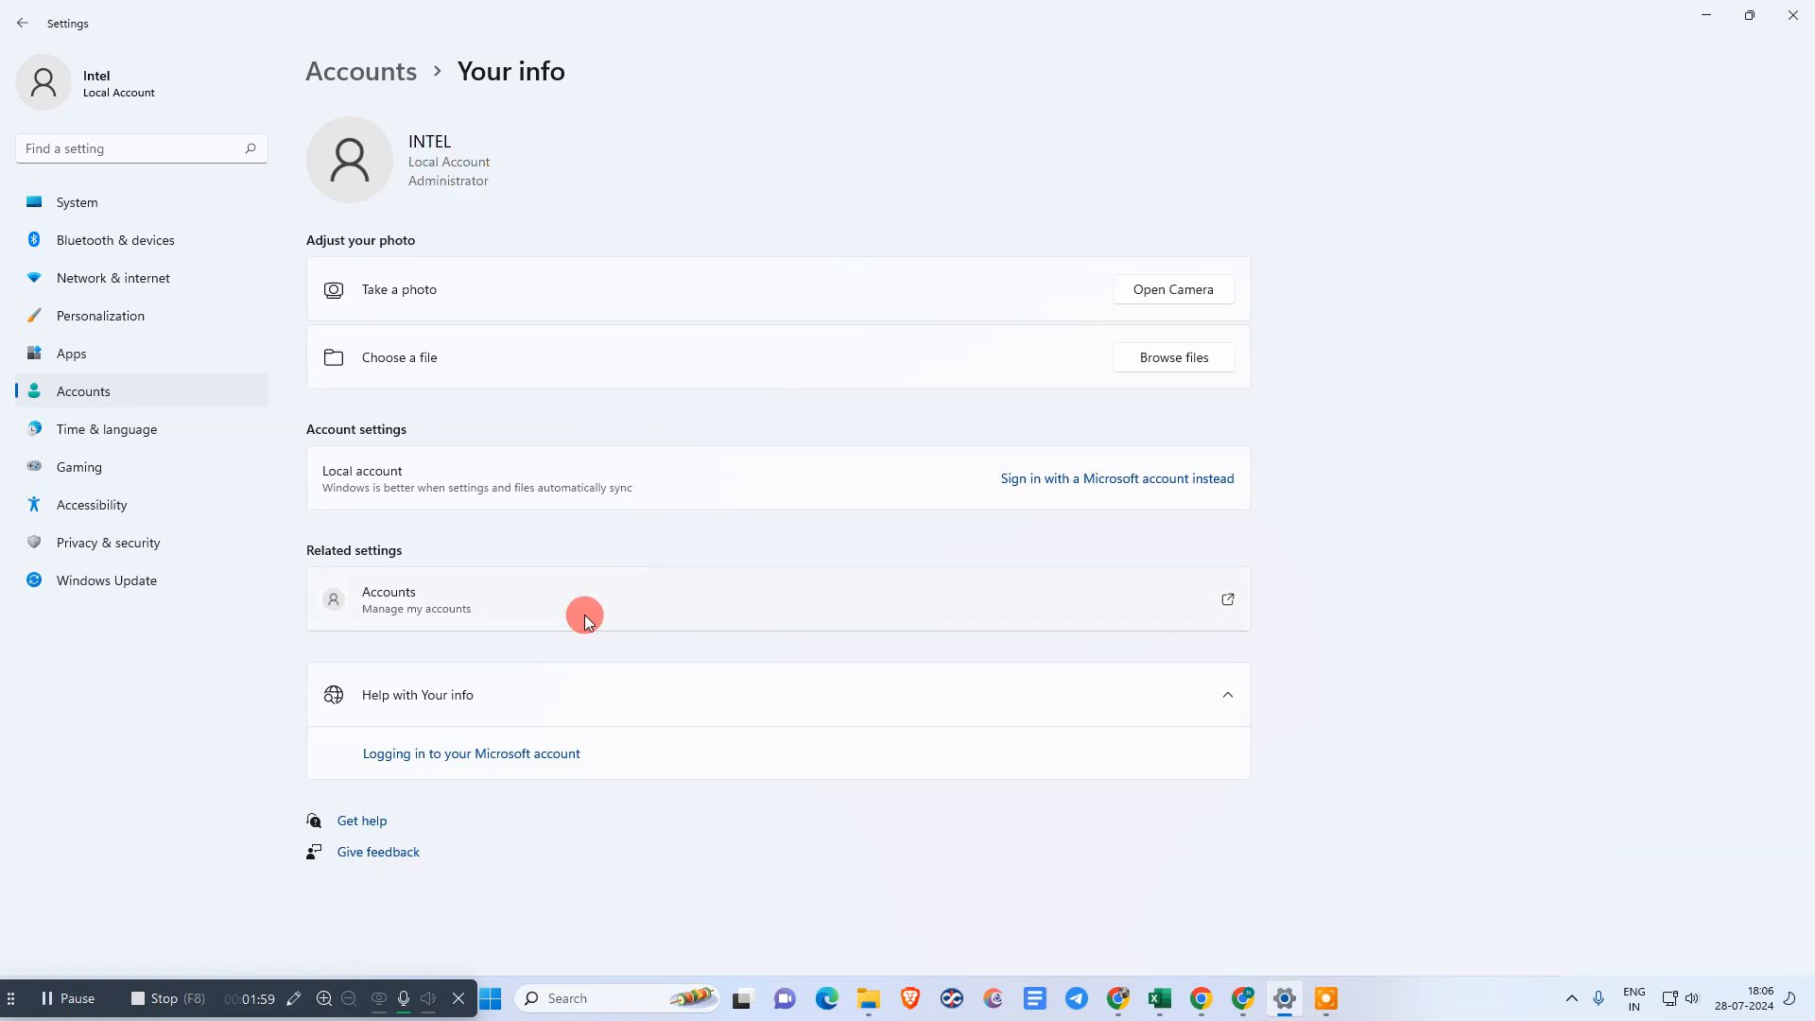
pyautogui.moveTo(923, 603)
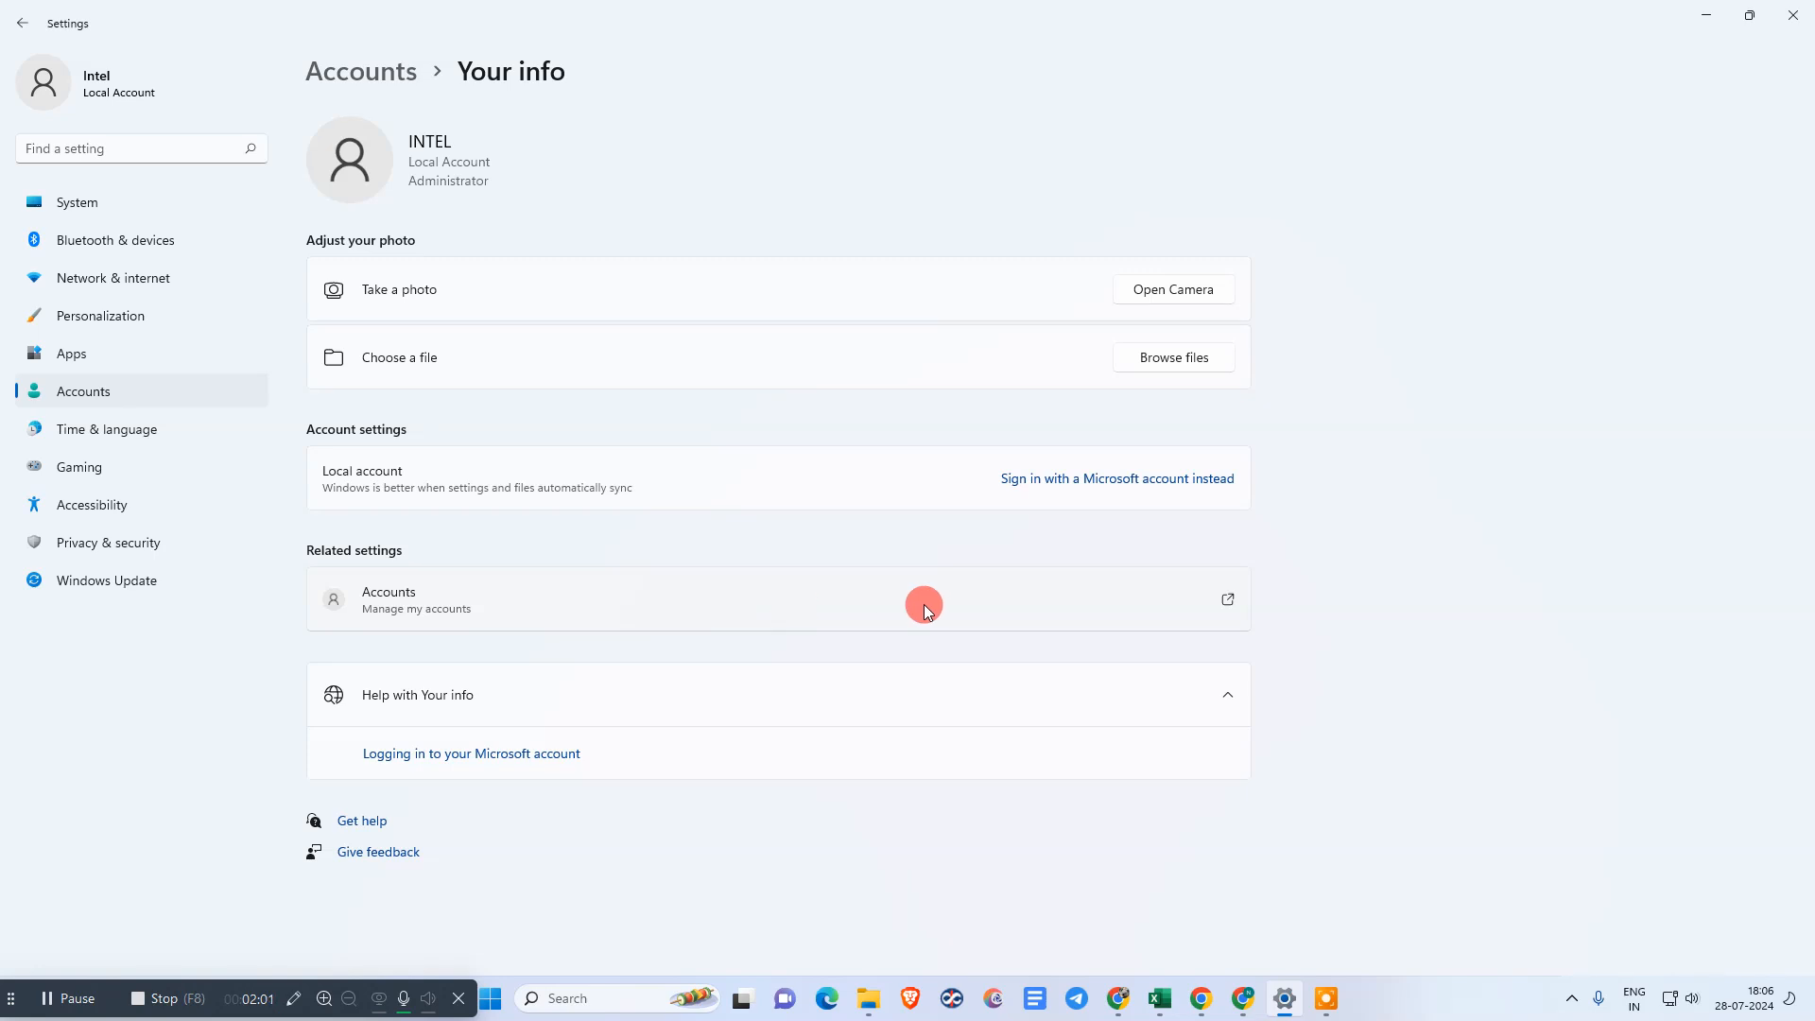